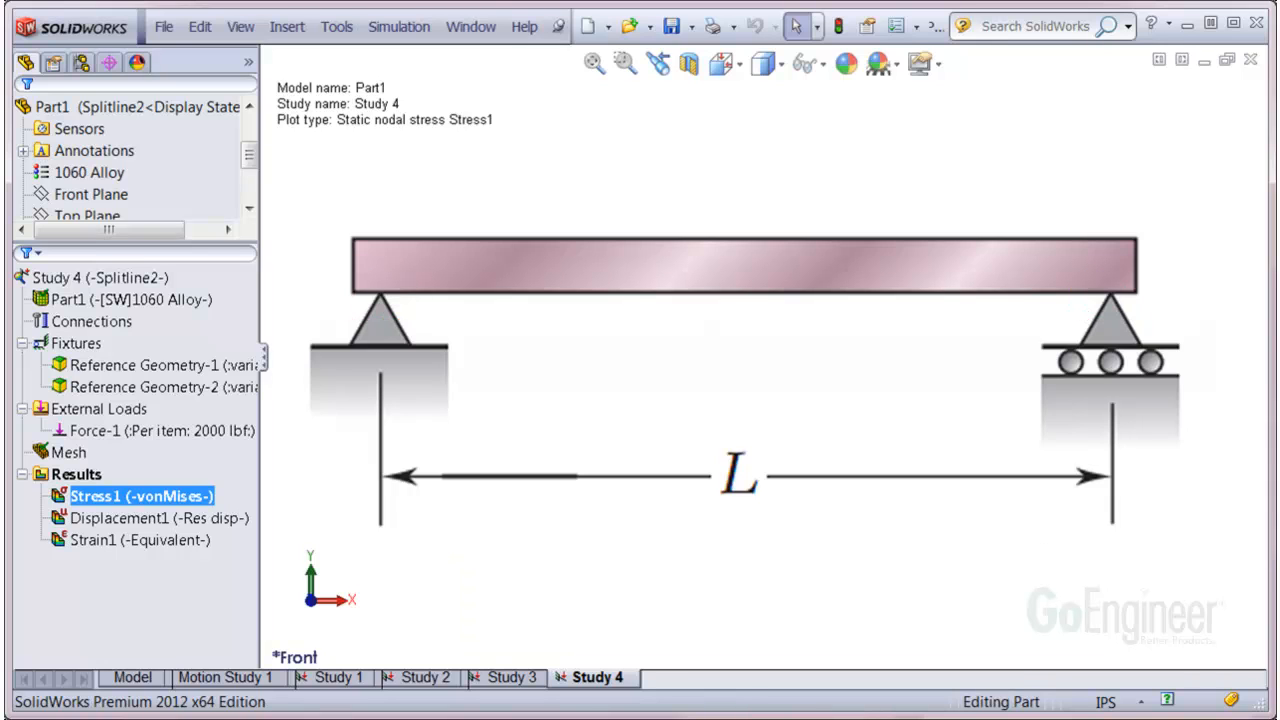
# Start a new static study and name it 'BEAM Elements 1'
pyautogui.click(132, 677)
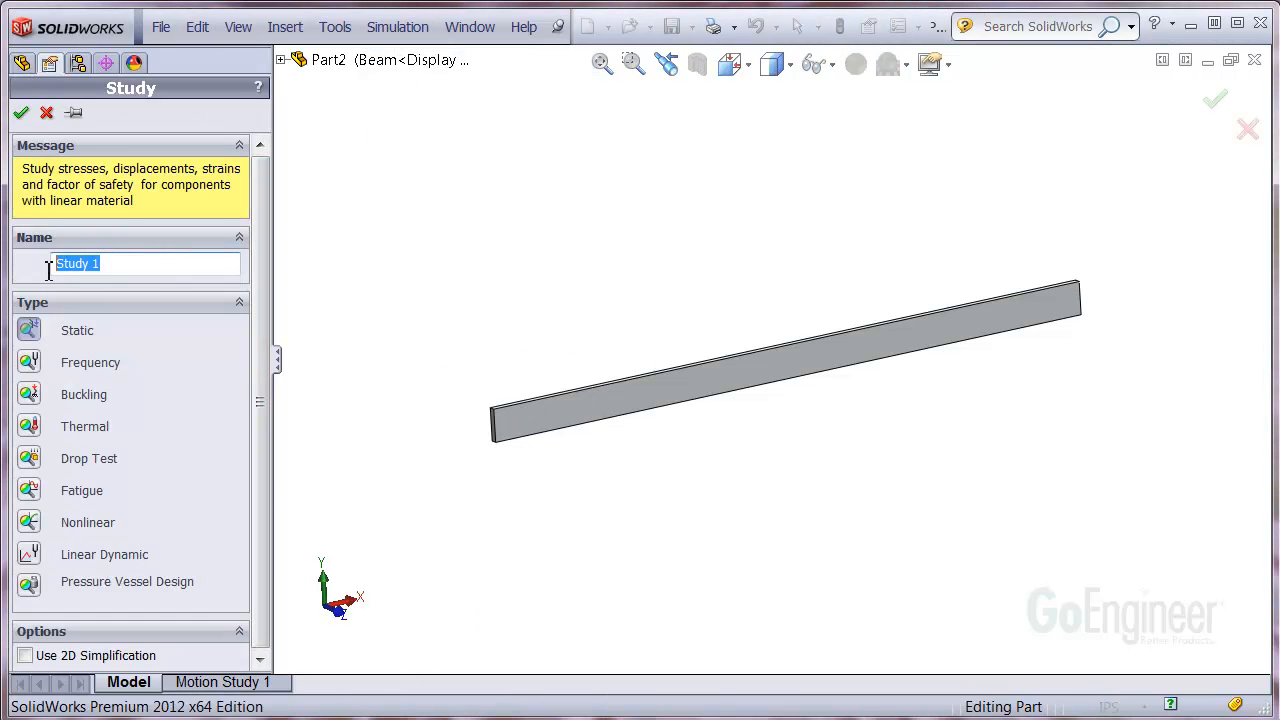
pyautogui.write('BEAM Elements 1')
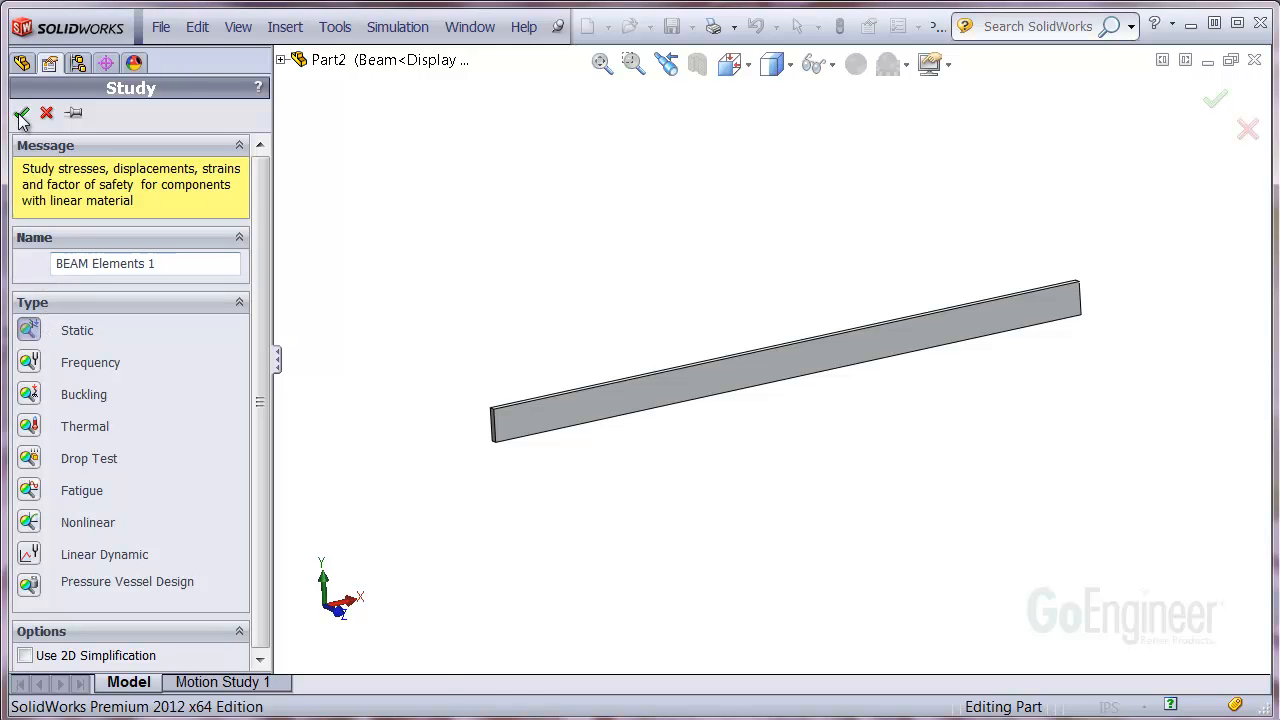
# Create the study and set Part2 to Treat as Beam, producing a joint group
pyautogui.click(21, 113)
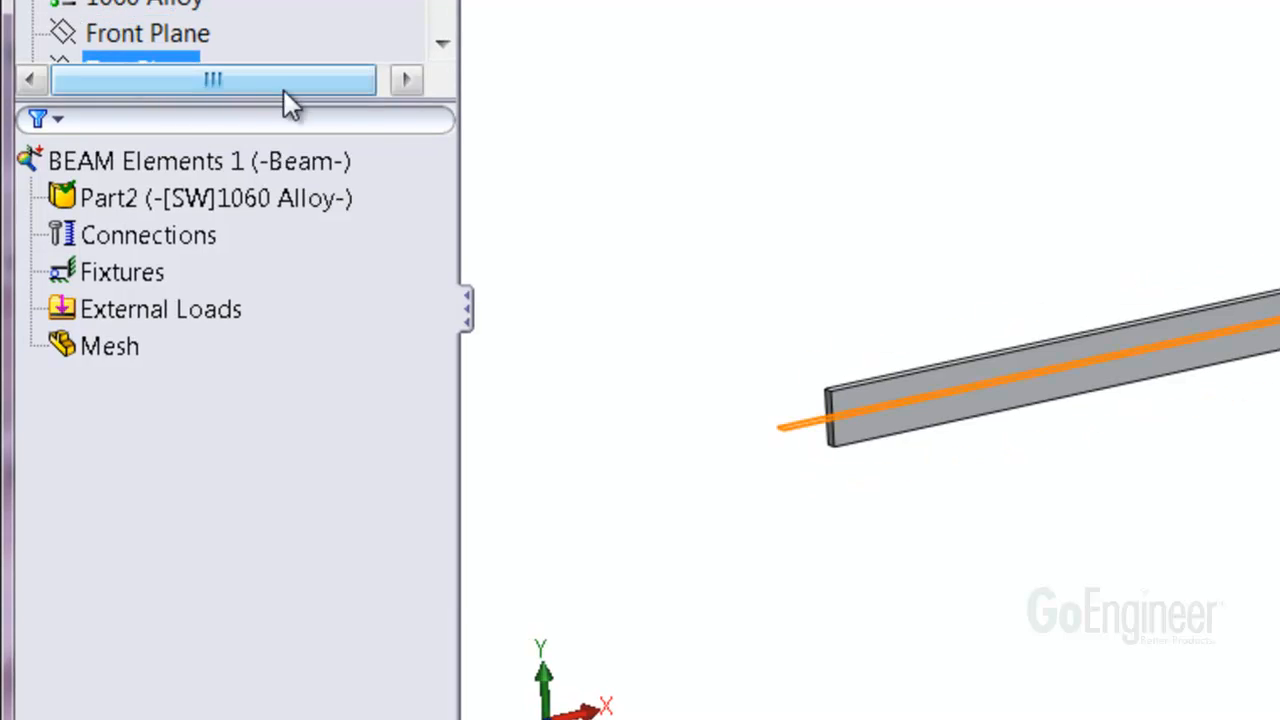
pyautogui.click(216, 198)
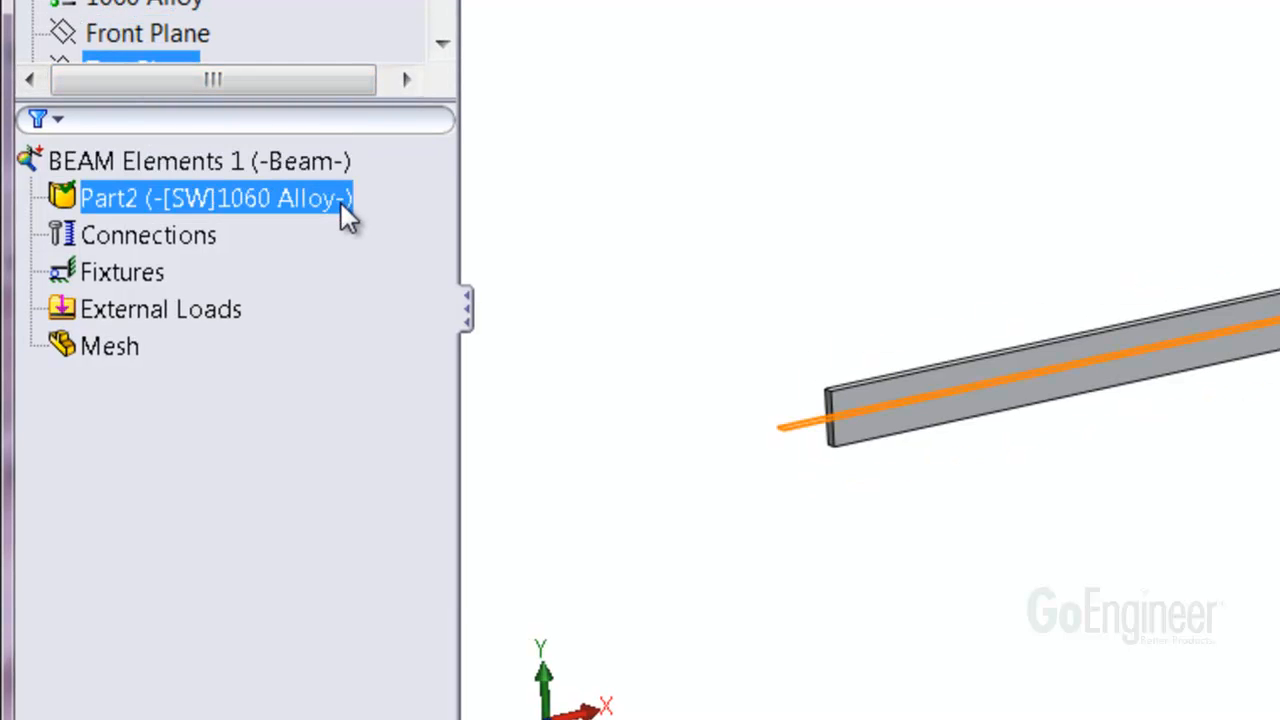
pyautogui.rightClick(215, 197)
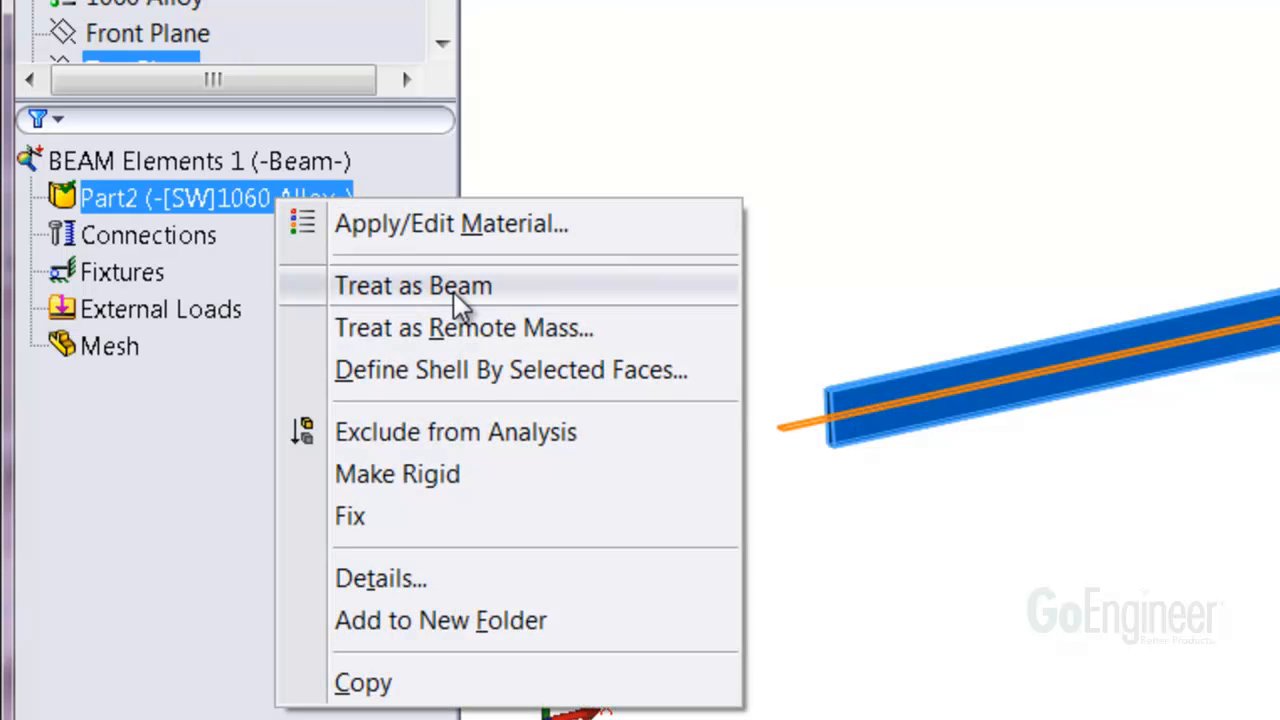
pyautogui.click(412, 285)
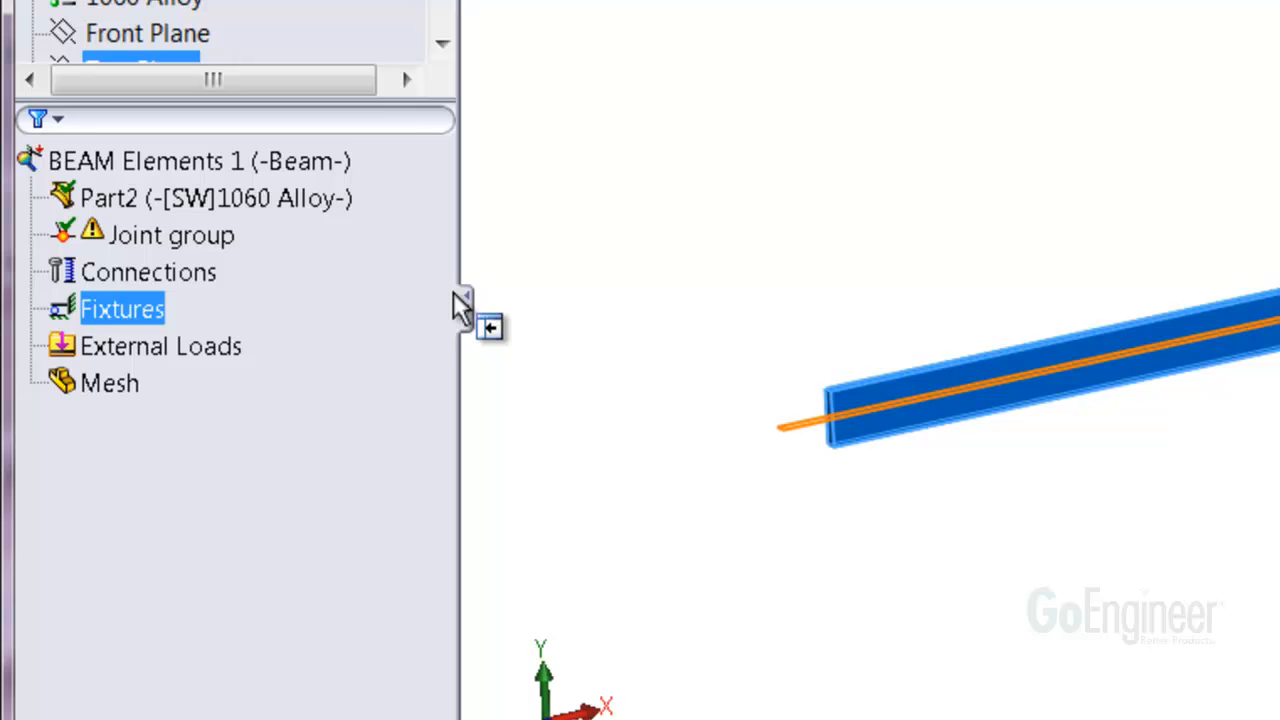
pyautogui.click(148, 271)
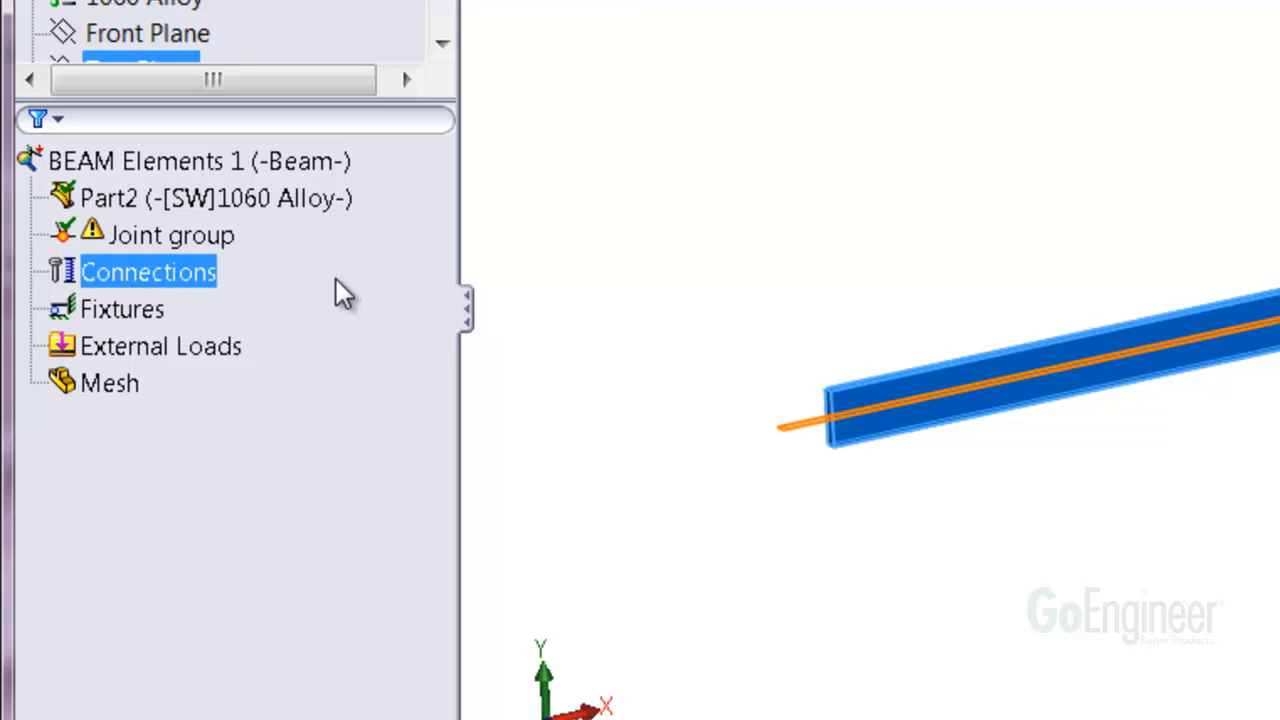
pyautogui.rightClick(170, 234)
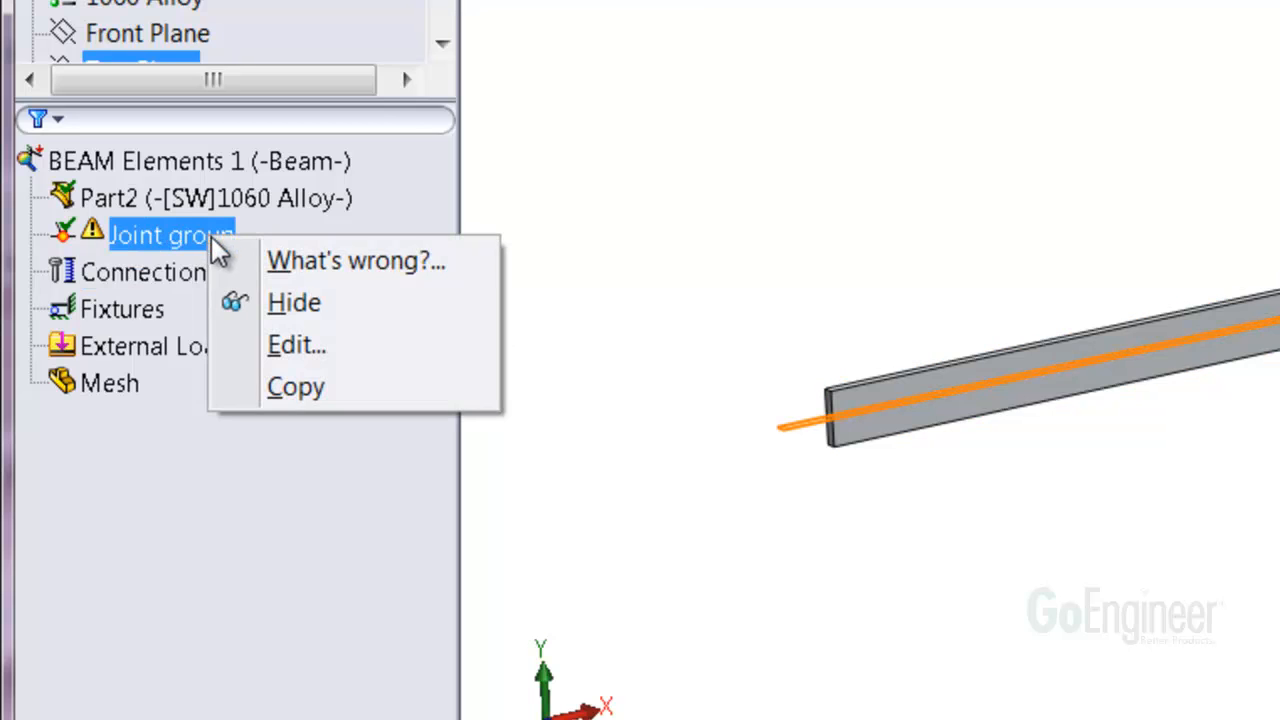
# Calculate joints, review Joint 1 and Joint 2 at the bar ends, and accept
pyautogui.click(296, 344)
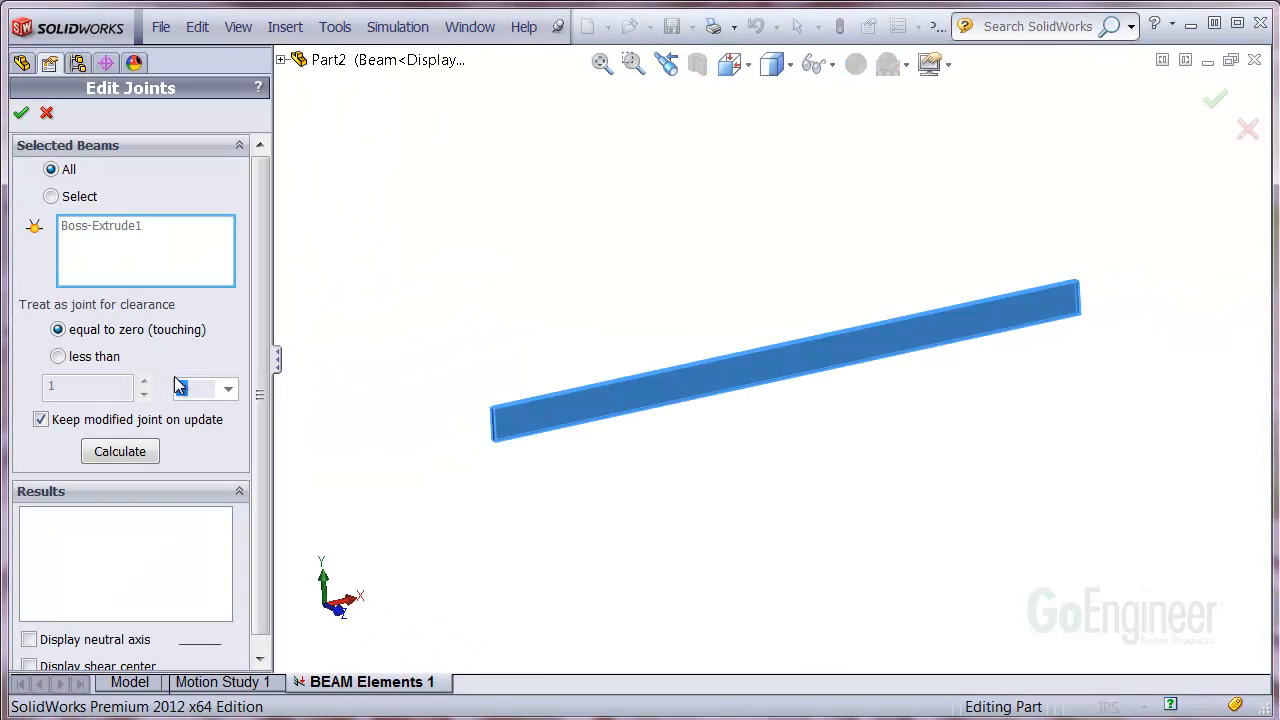
pyautogui.click(119, 451)
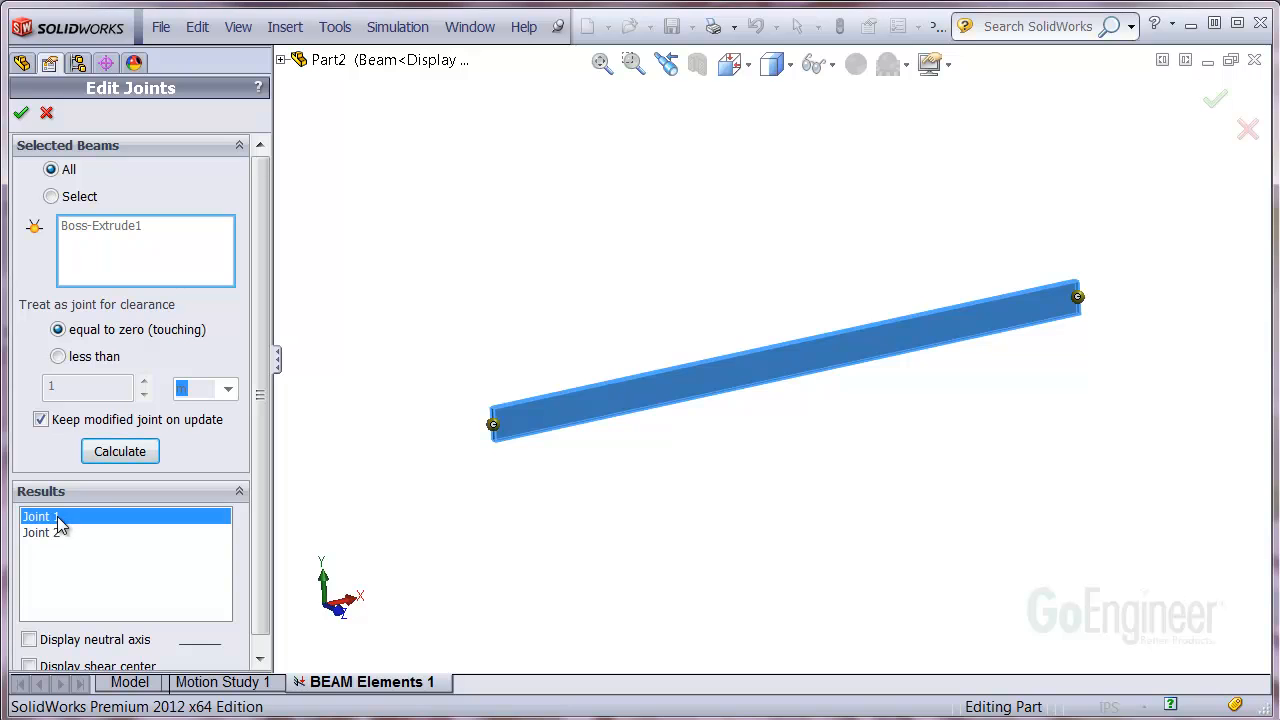
pyautogui.click(40, 532)
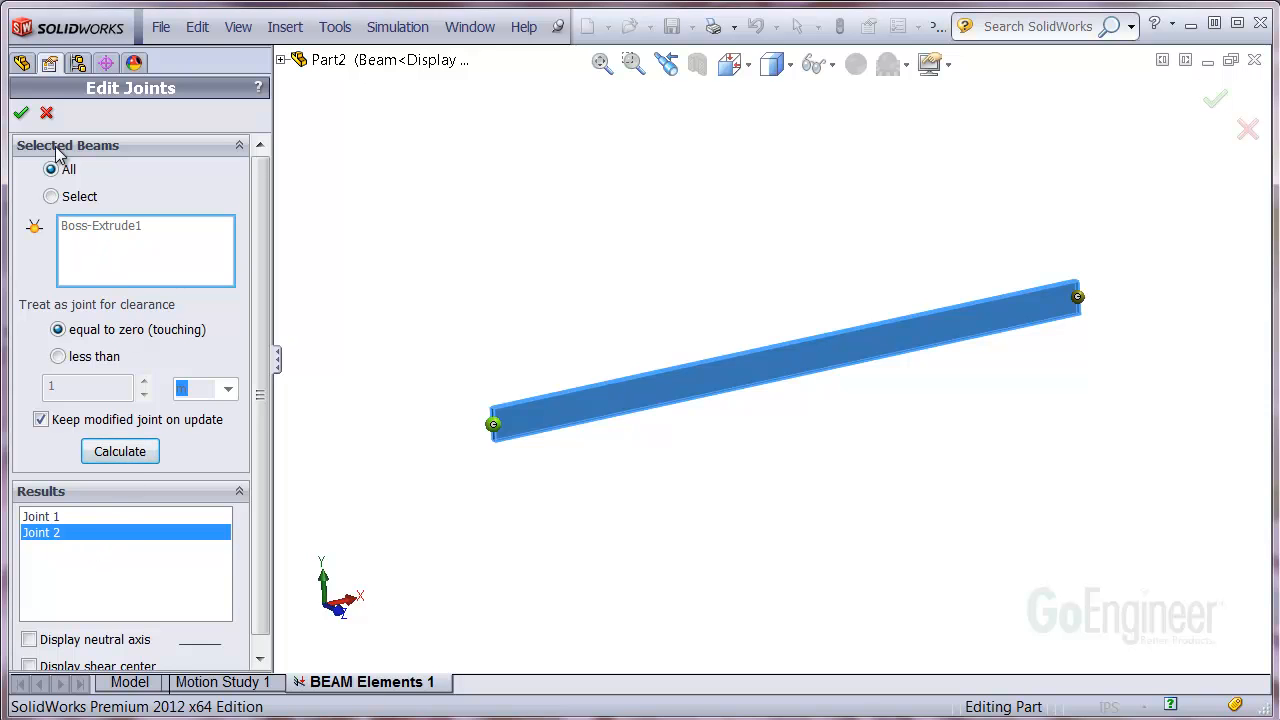
pyautogui.click(20, 112)
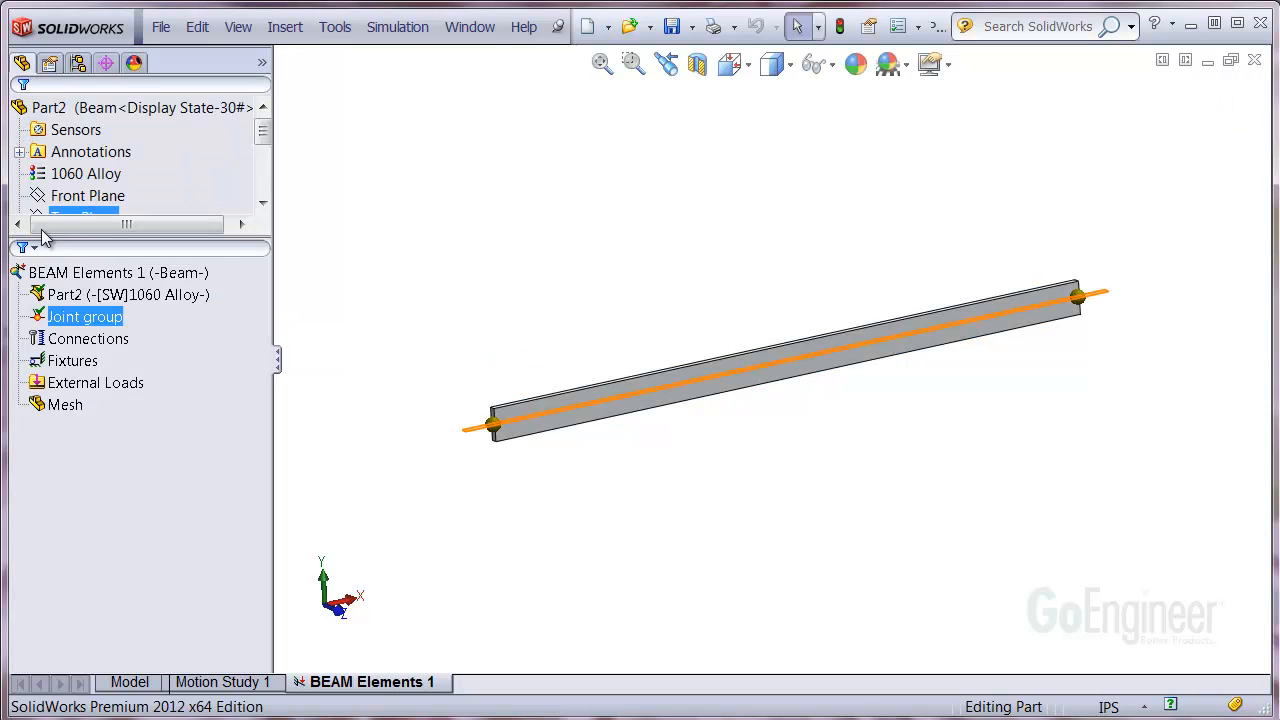
# Apply an Immovable (no translation) fixture to the left-end joint, listed as Immovable-1
pyautogui.rightClick(73, 361)
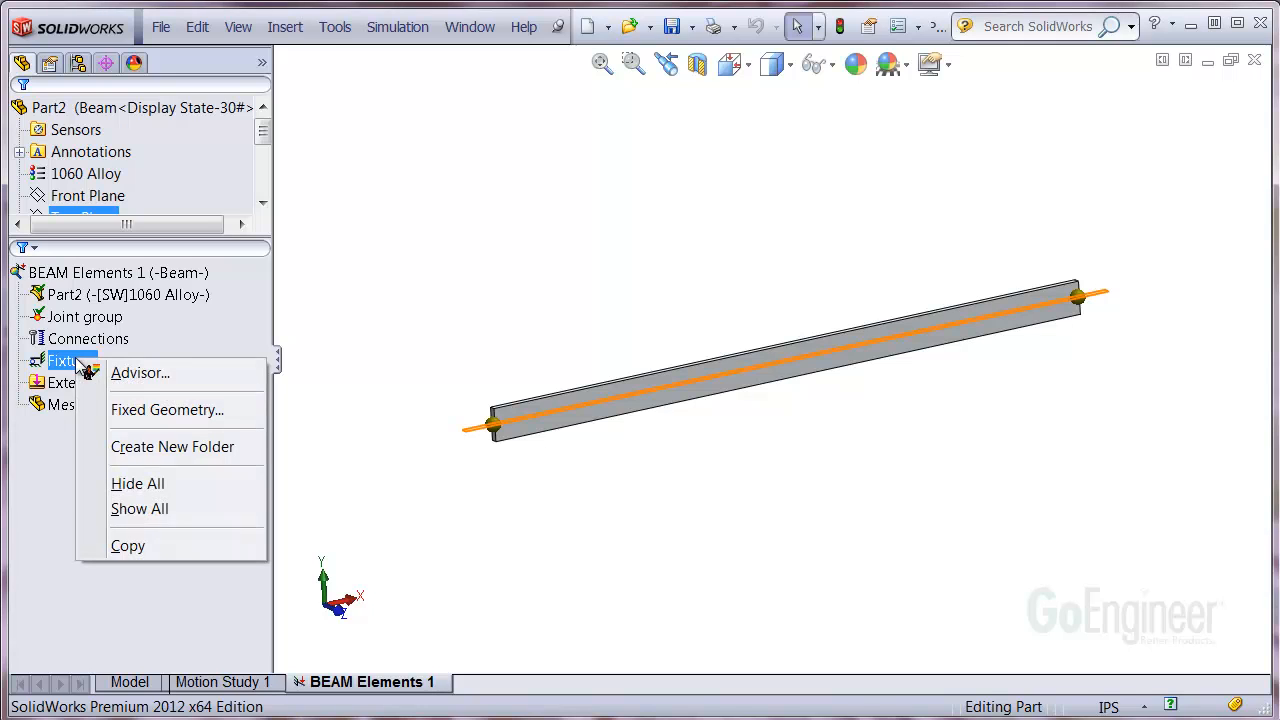
pyautogui.moveTo(145, 415)
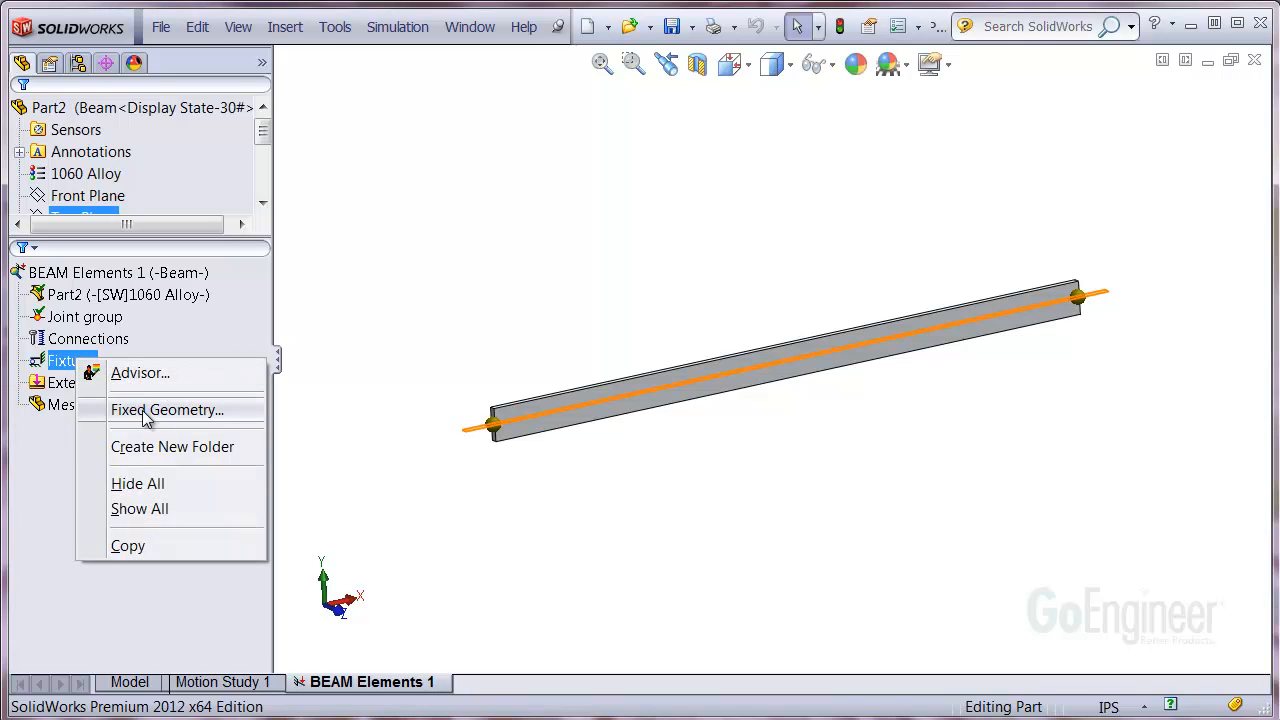
pyautogui.click(167, 409)
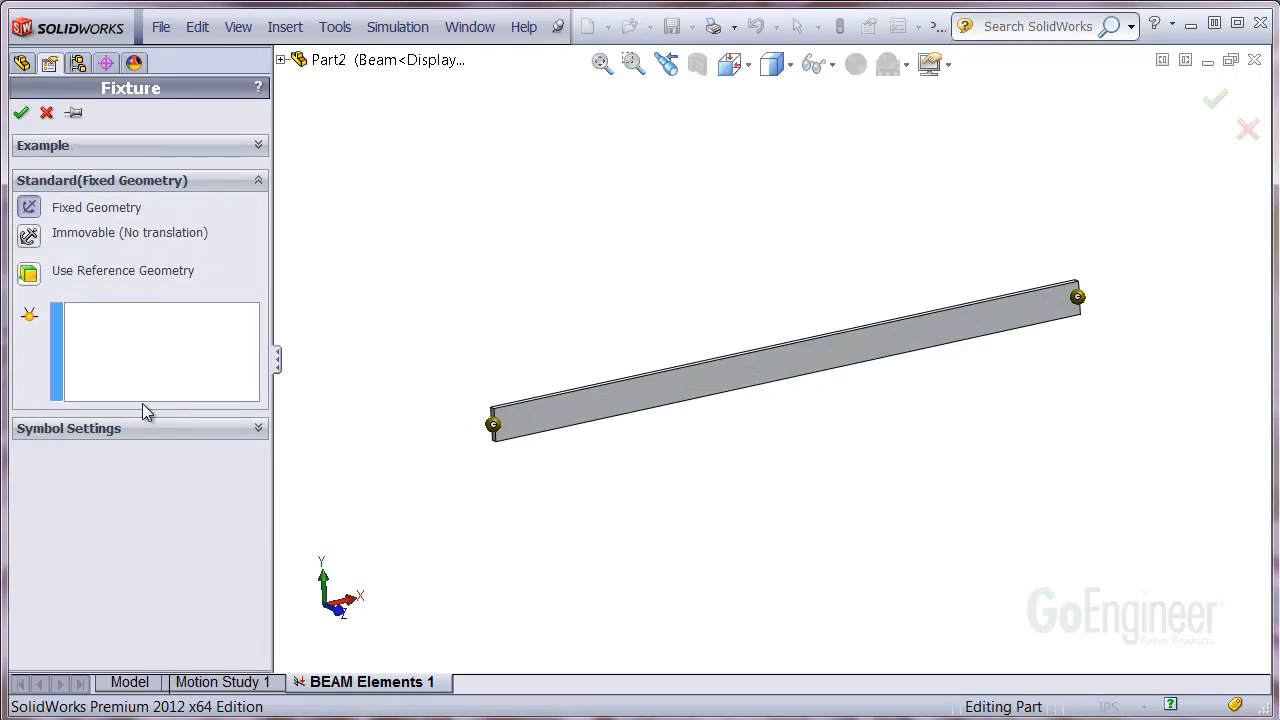
pyautogui.click(29, 232)
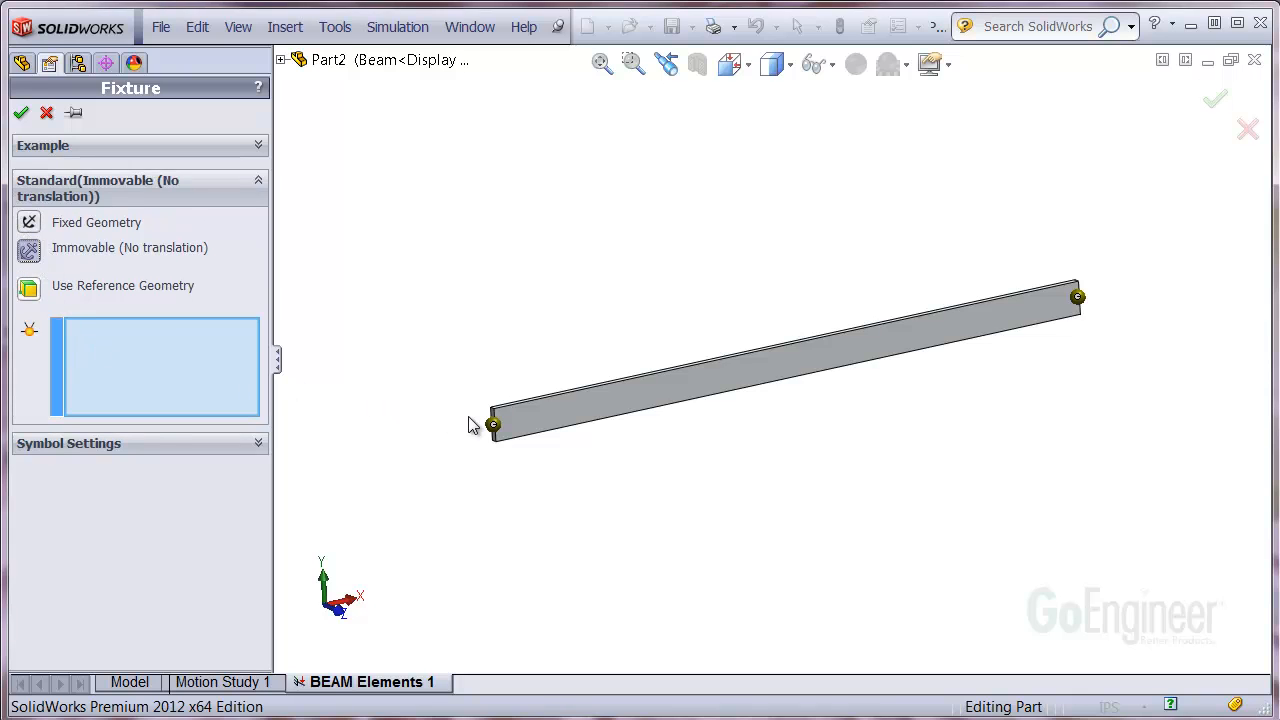
pyautogui.click(492, 424)
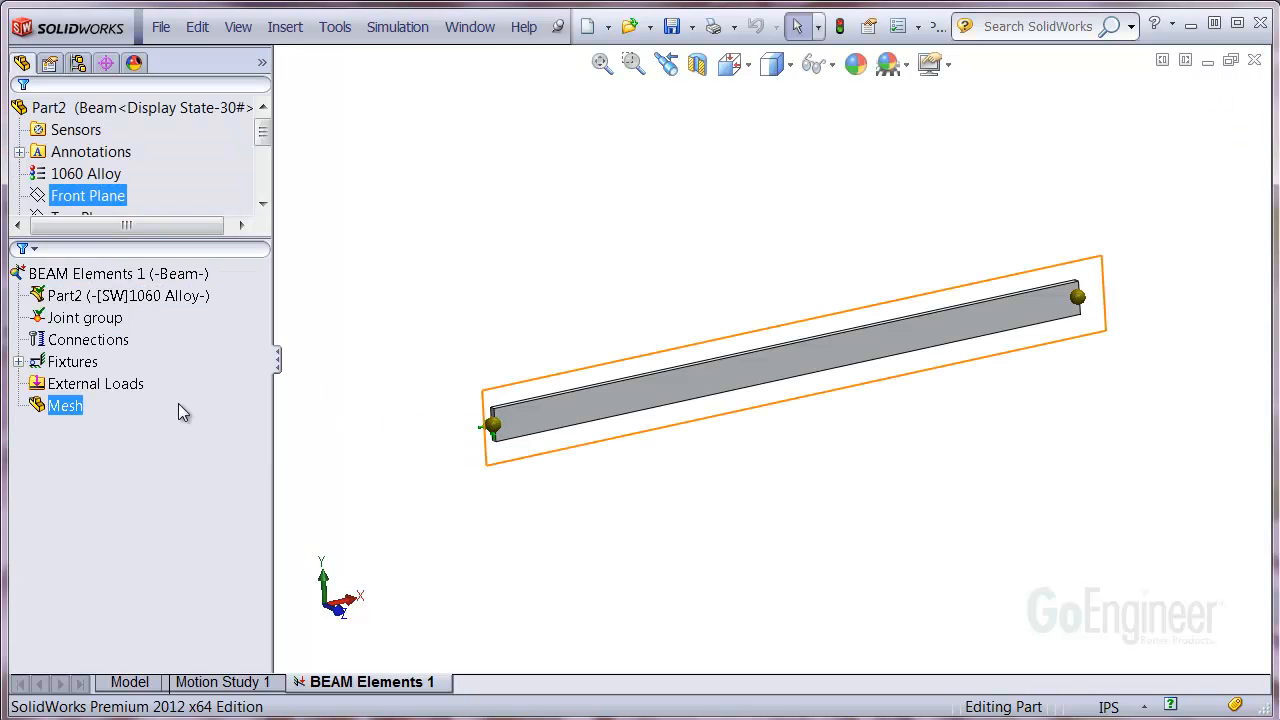
pyautogui.click(73, 361)
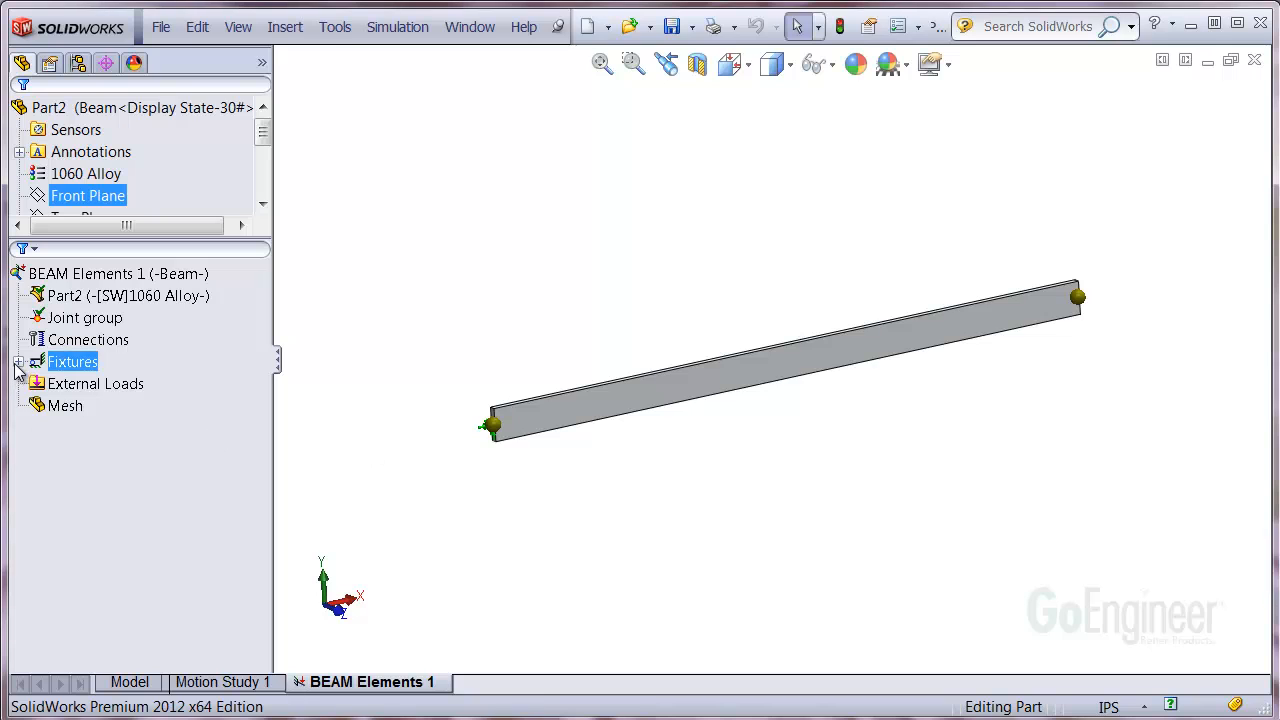
pyautogui.click(18, 361)
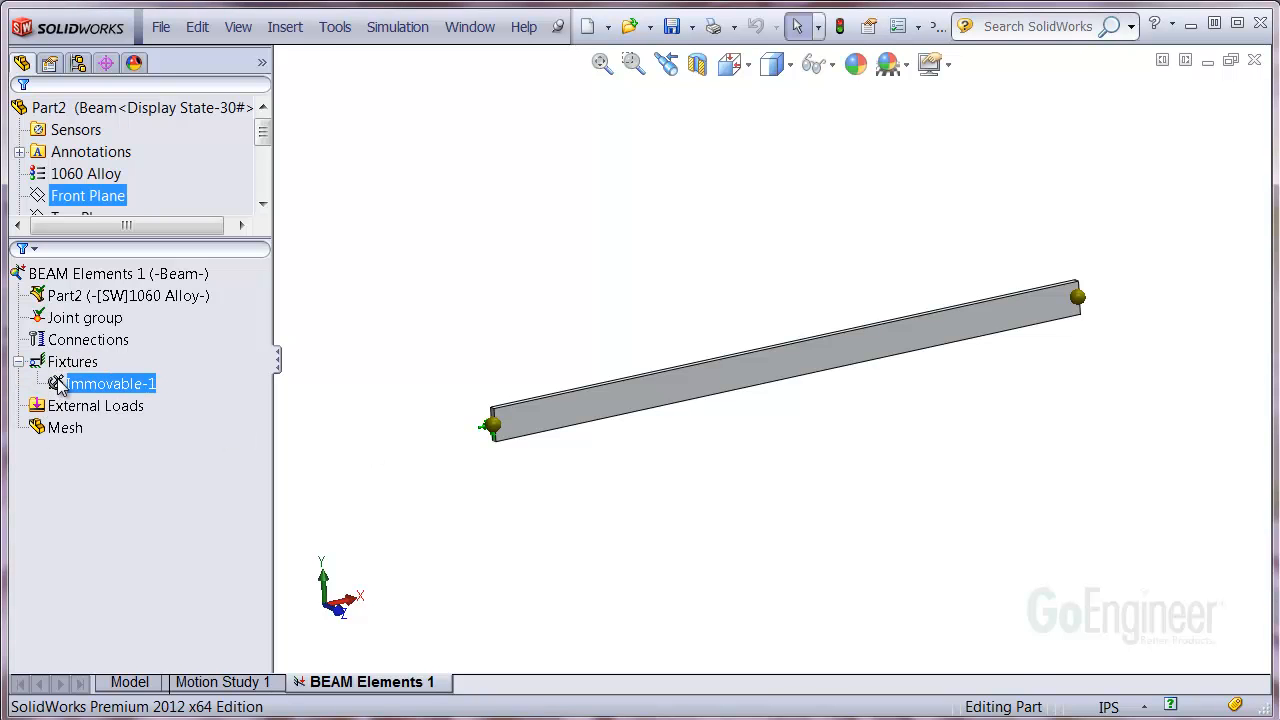
pyautogui.click(527, 507)
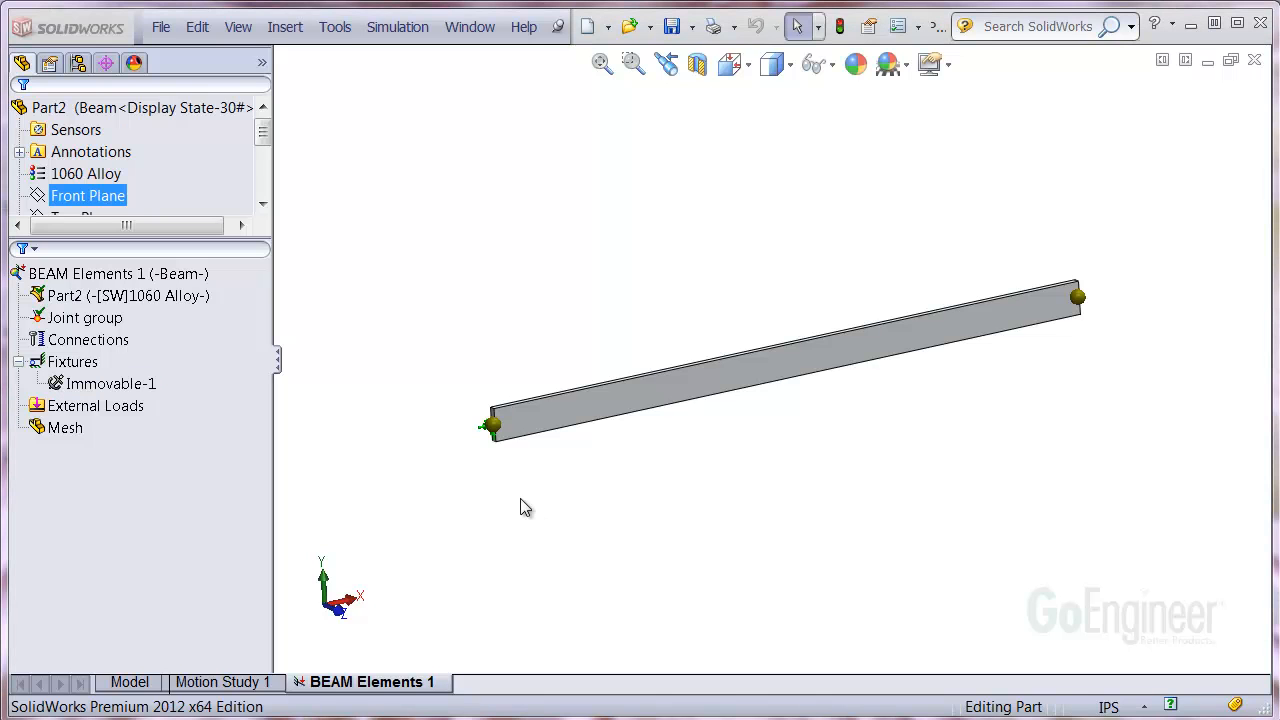
# Start a Use Reference Geometry fixture on the right-end joint referencing the Front Plane
pyautogui.click(73, 361)
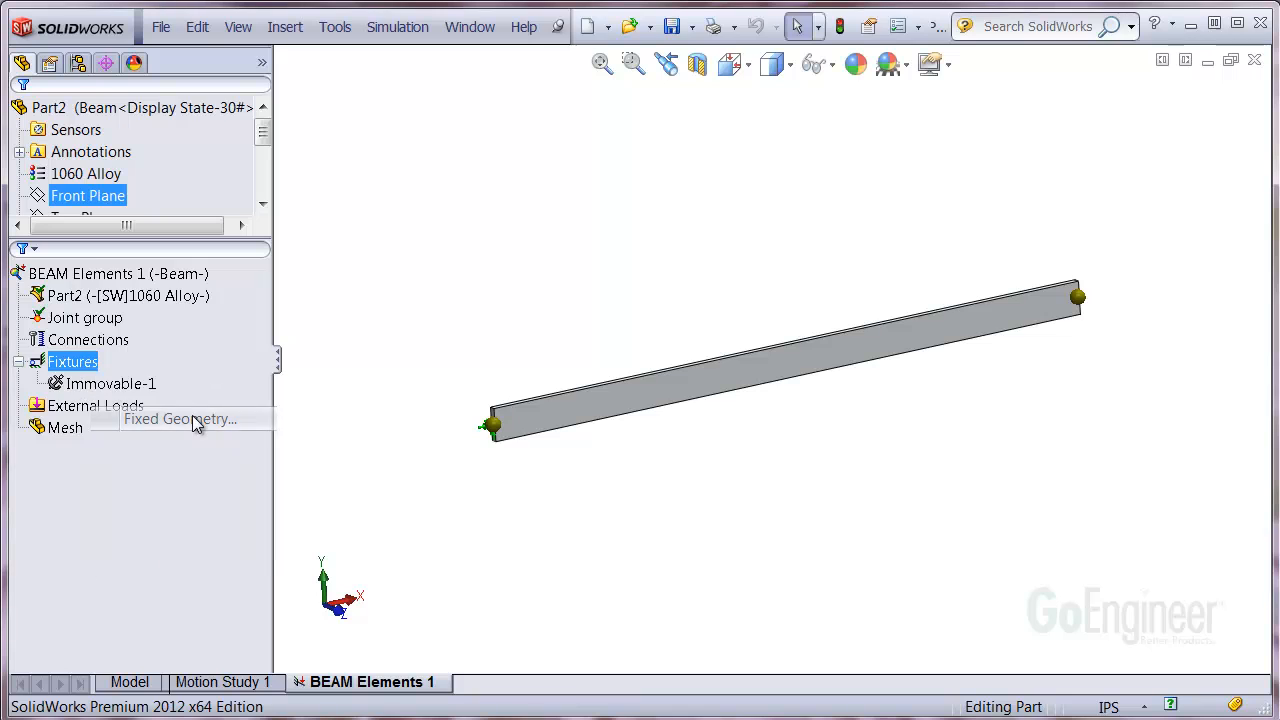
pyautogui.click(178, 418)
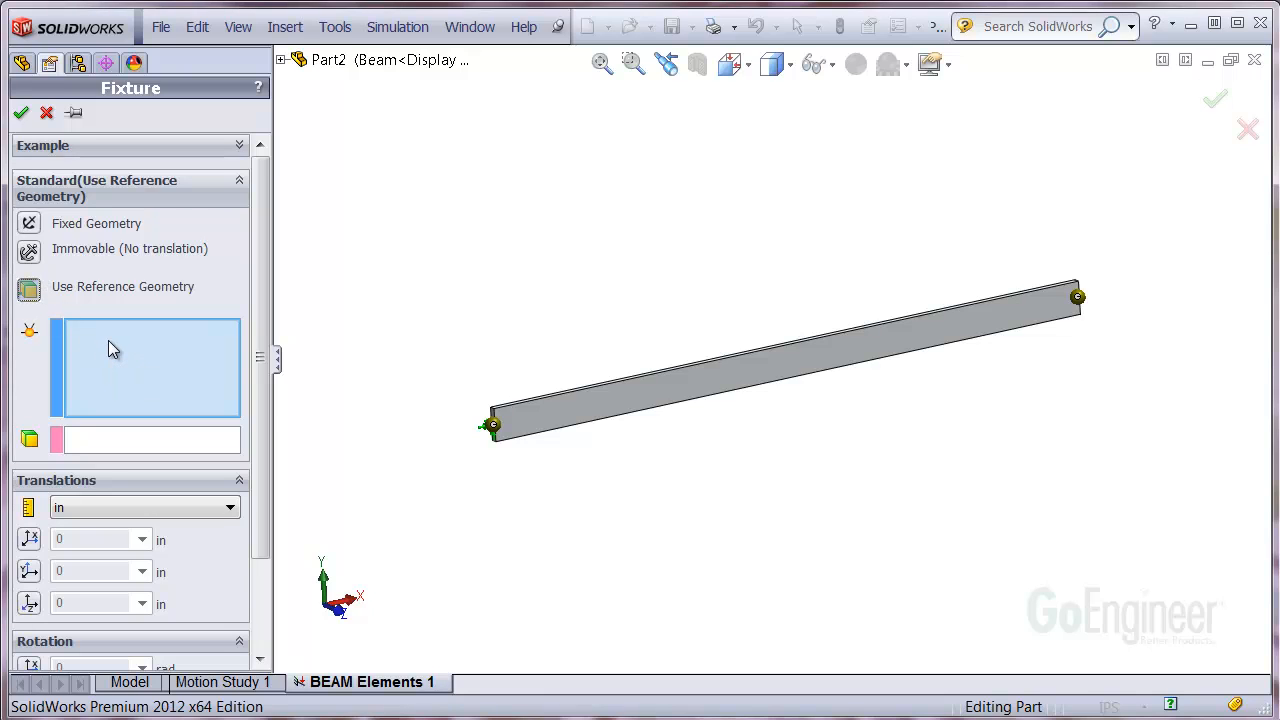
pyautogui.moveTo(544, 336)
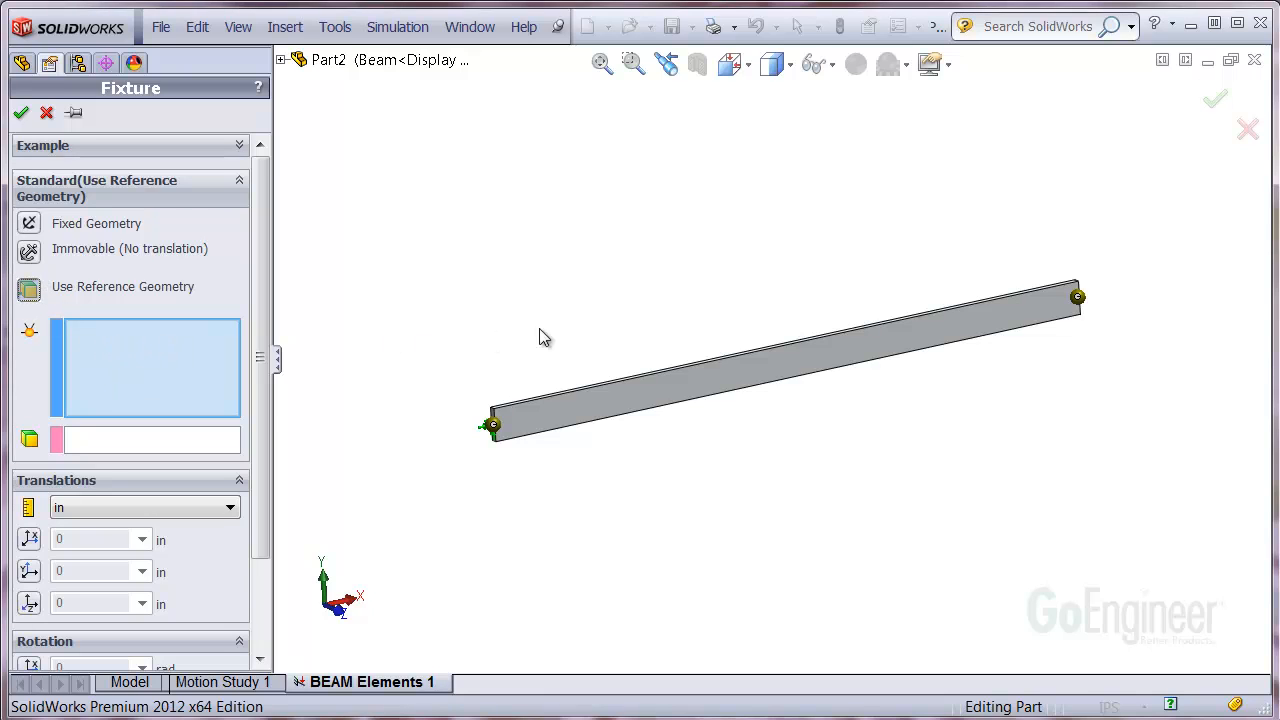
pyautogui.click(1077, 296)
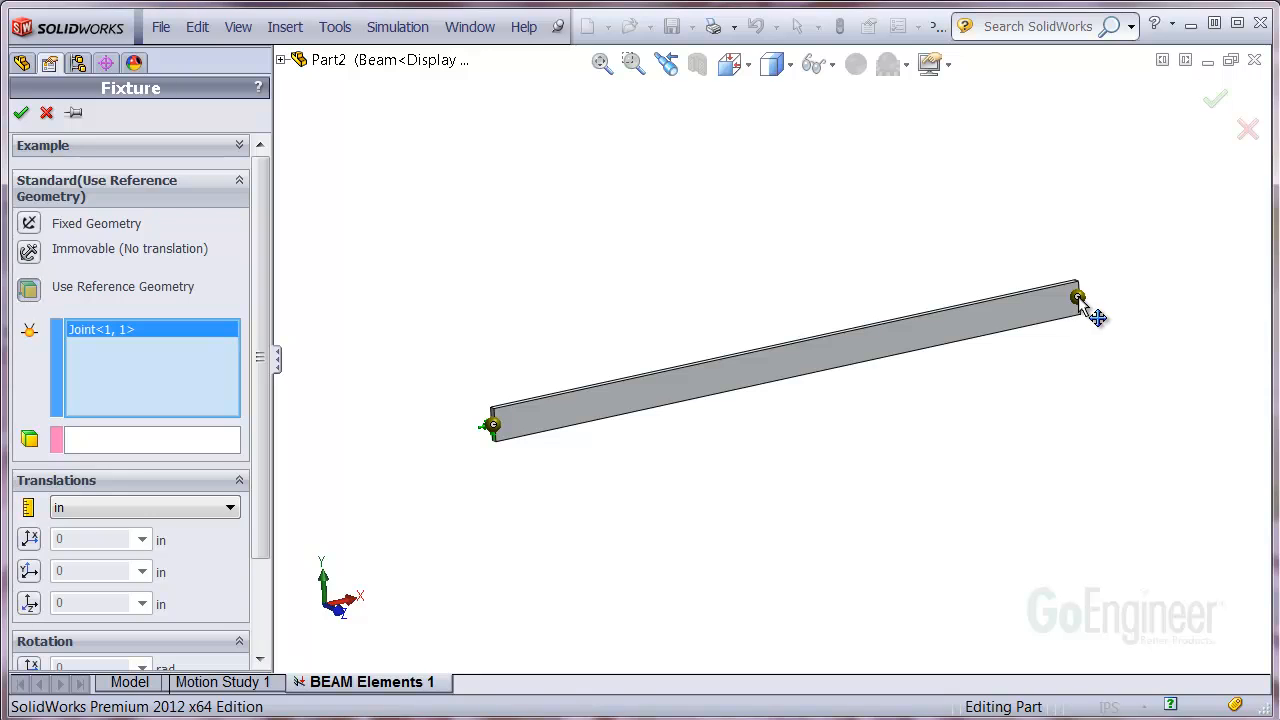
pyautogui.click(150, 441)
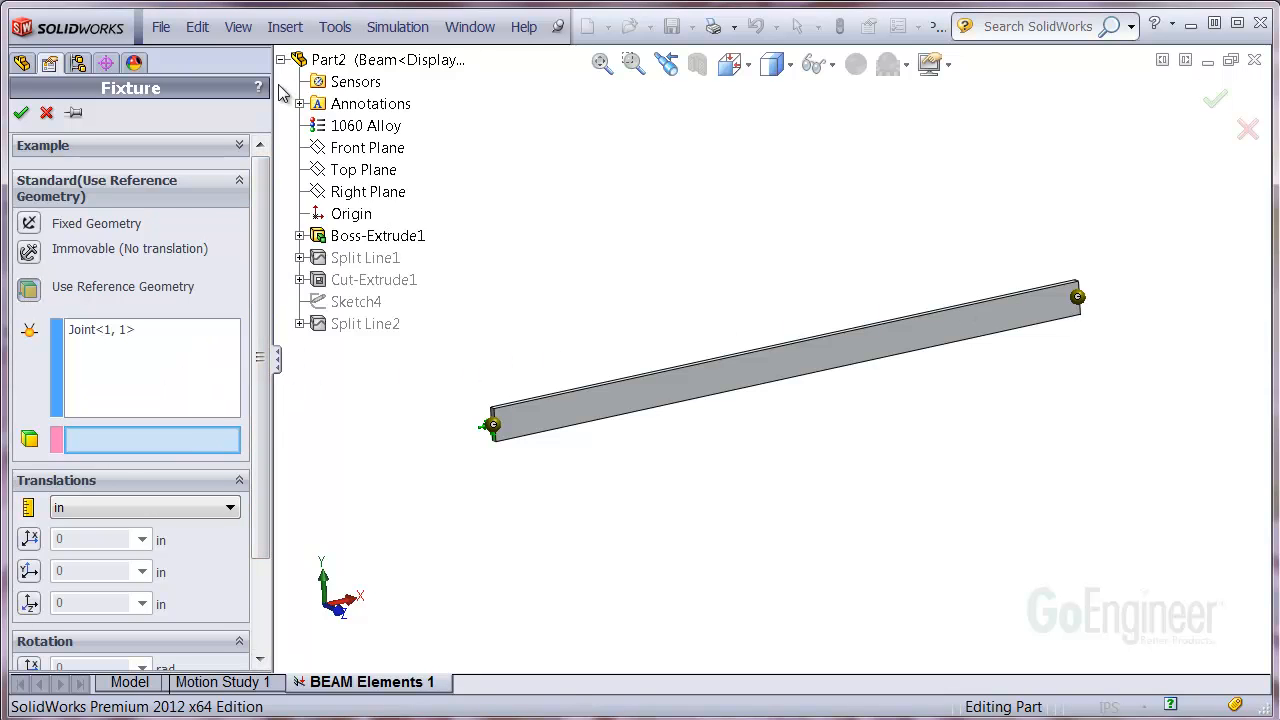
pyautogui.click(368, 147)
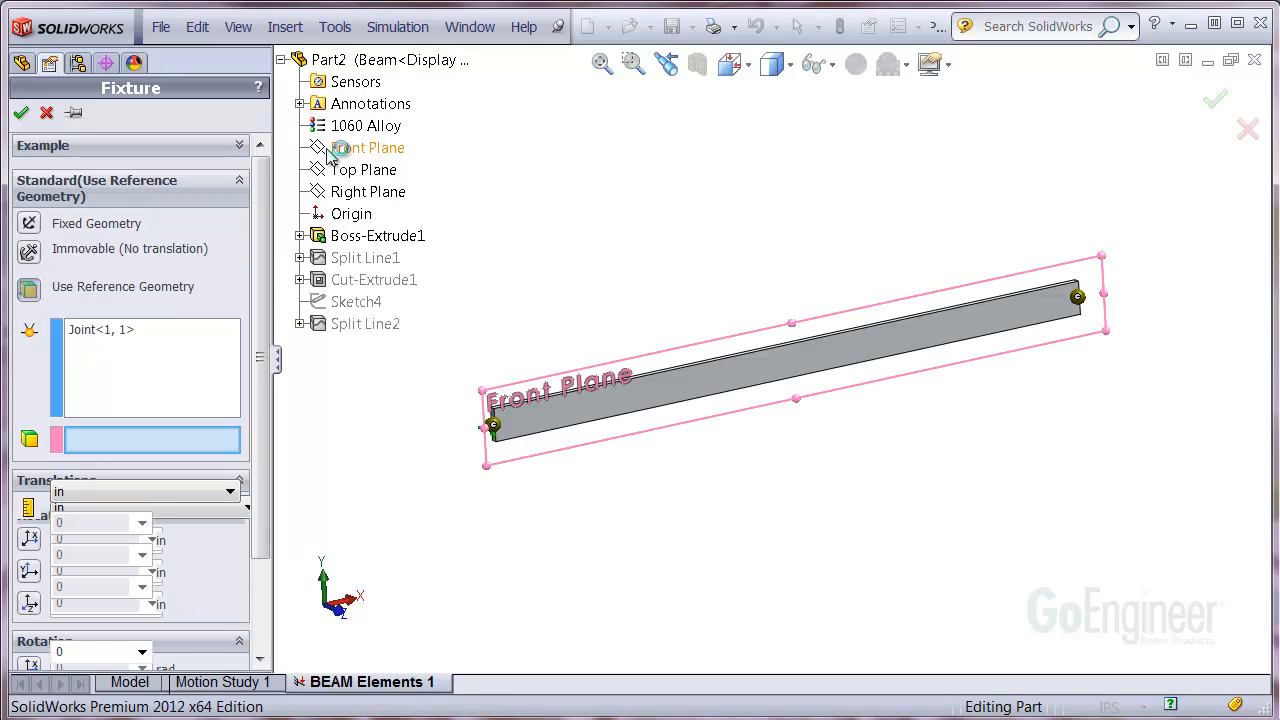
pyautogui.click(368, 147)
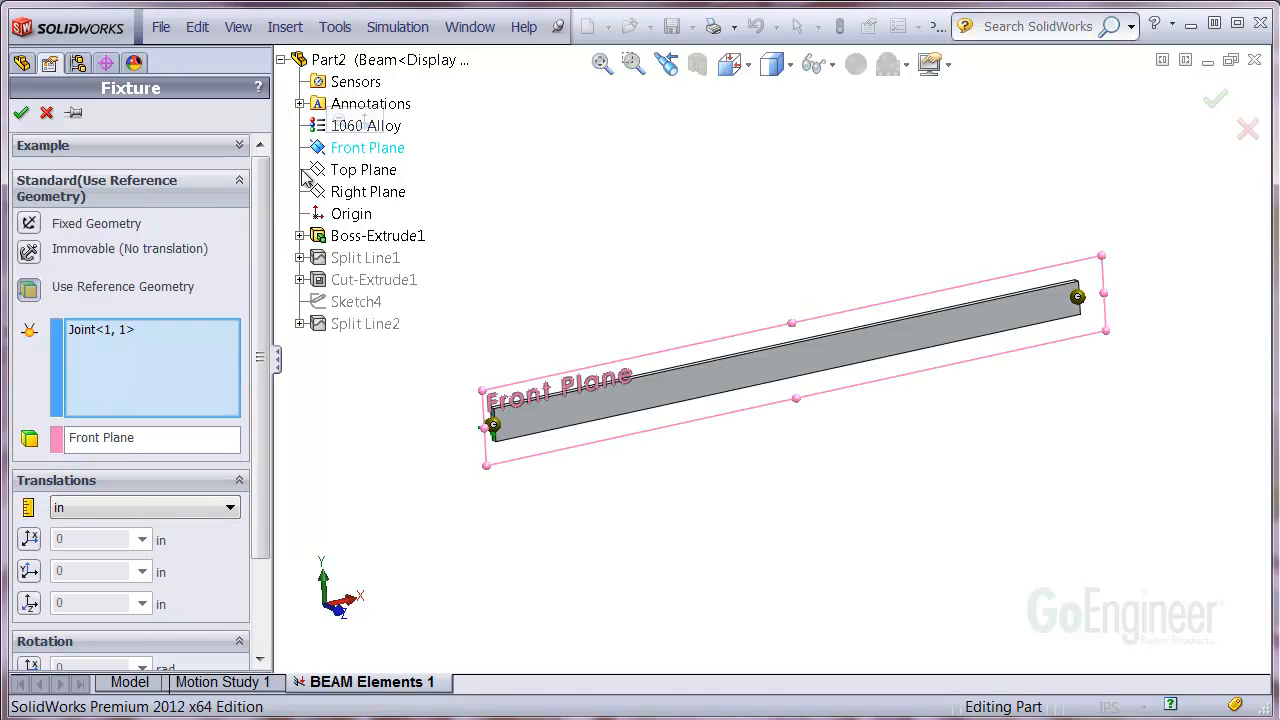
# Restrain Along Plane Dir 2 and Normal to Plane at 0, creating Reference Geometry-1
pyautogui.scroll(-3)
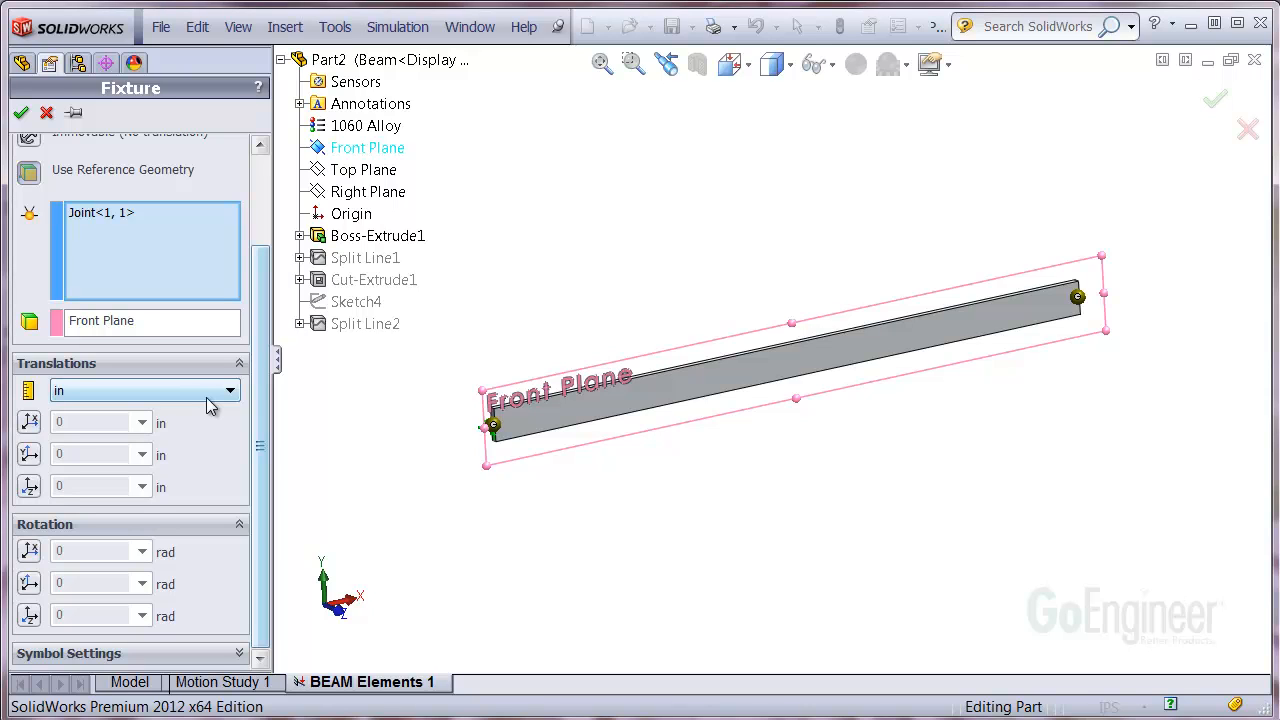
pyautogui.moveTo(209, 407)
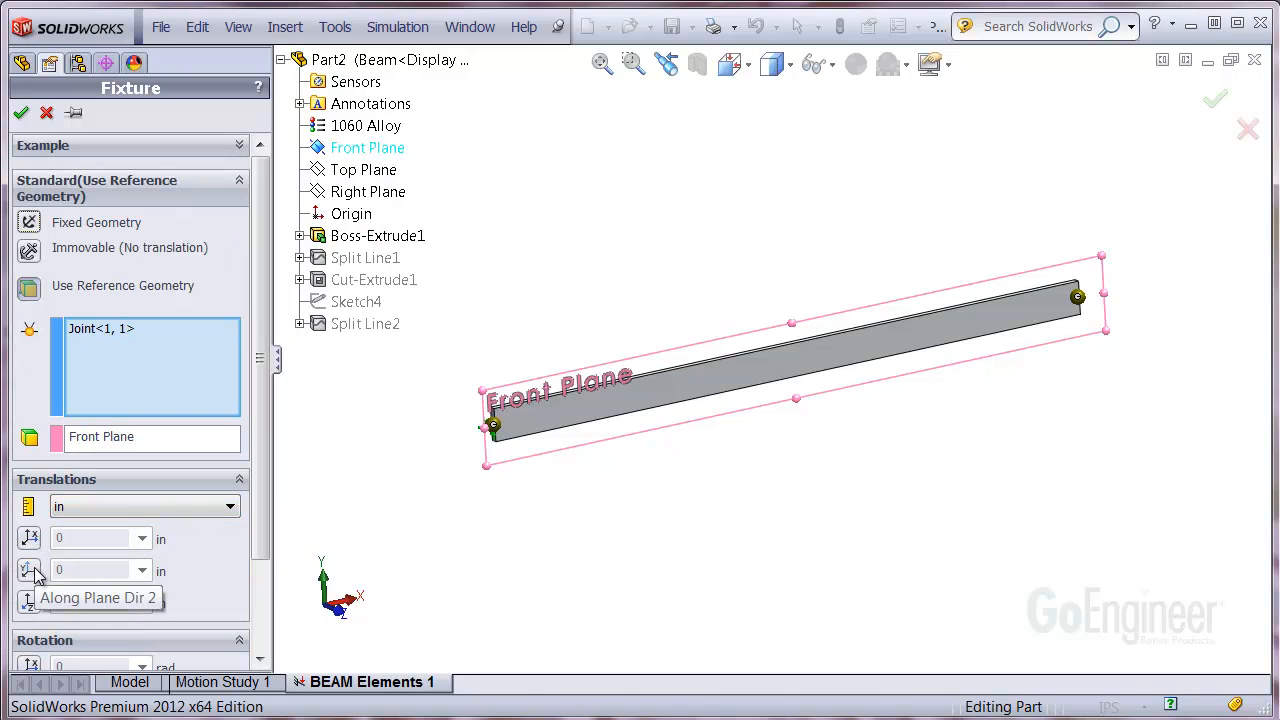
pyautogui.click(29, 570)
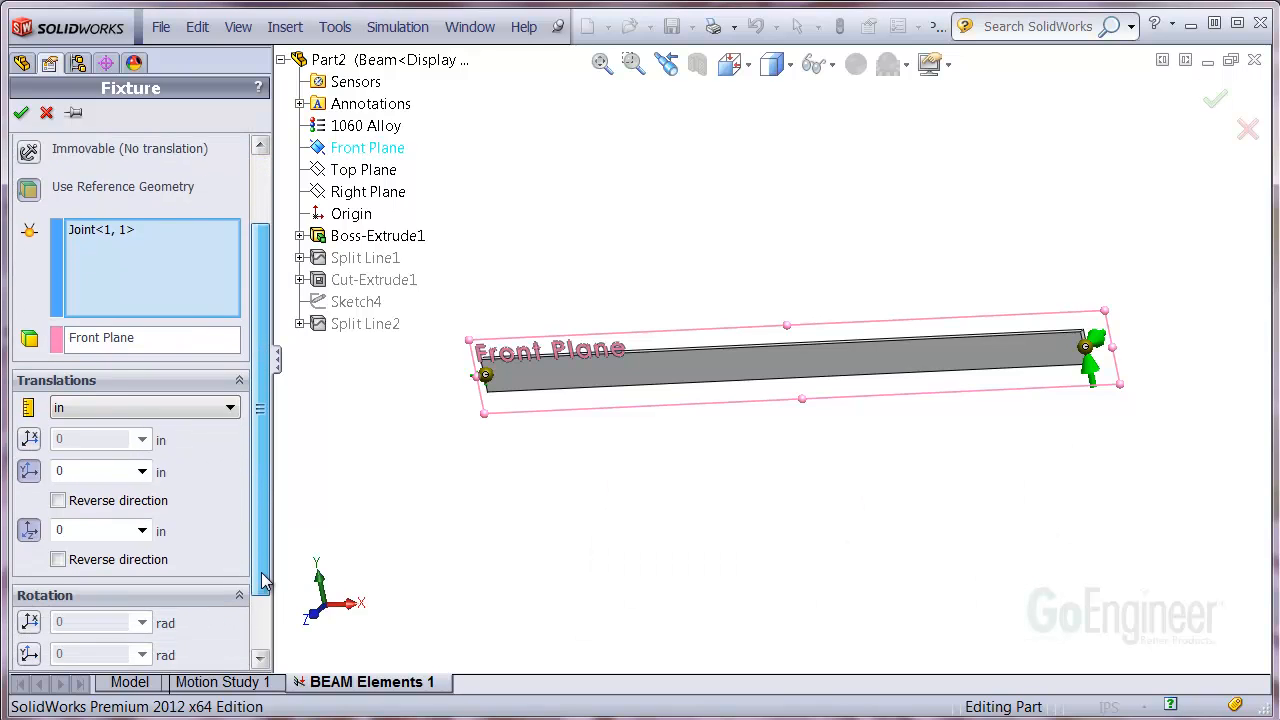
pyautogui.scroll(-3)
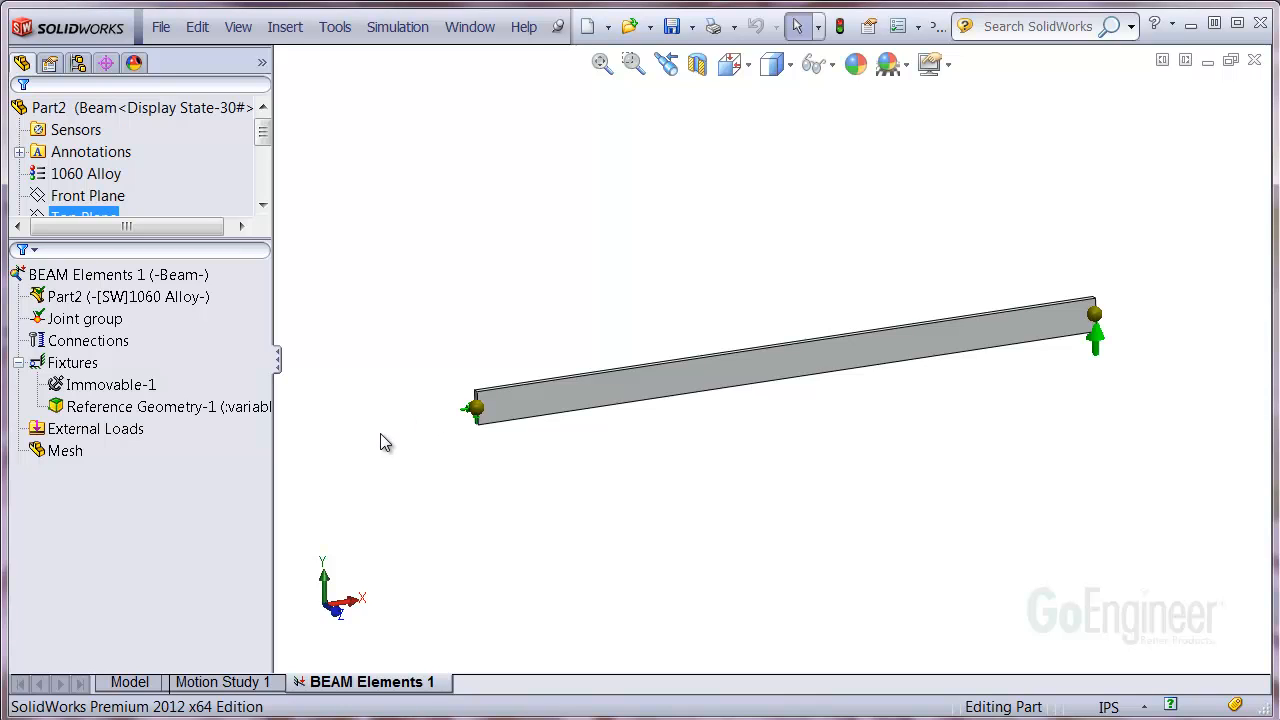
# Add Force-1: 100 lbf normal to the Top Plane, reversed to point downward
pyautogui.rightClick(95, 428)
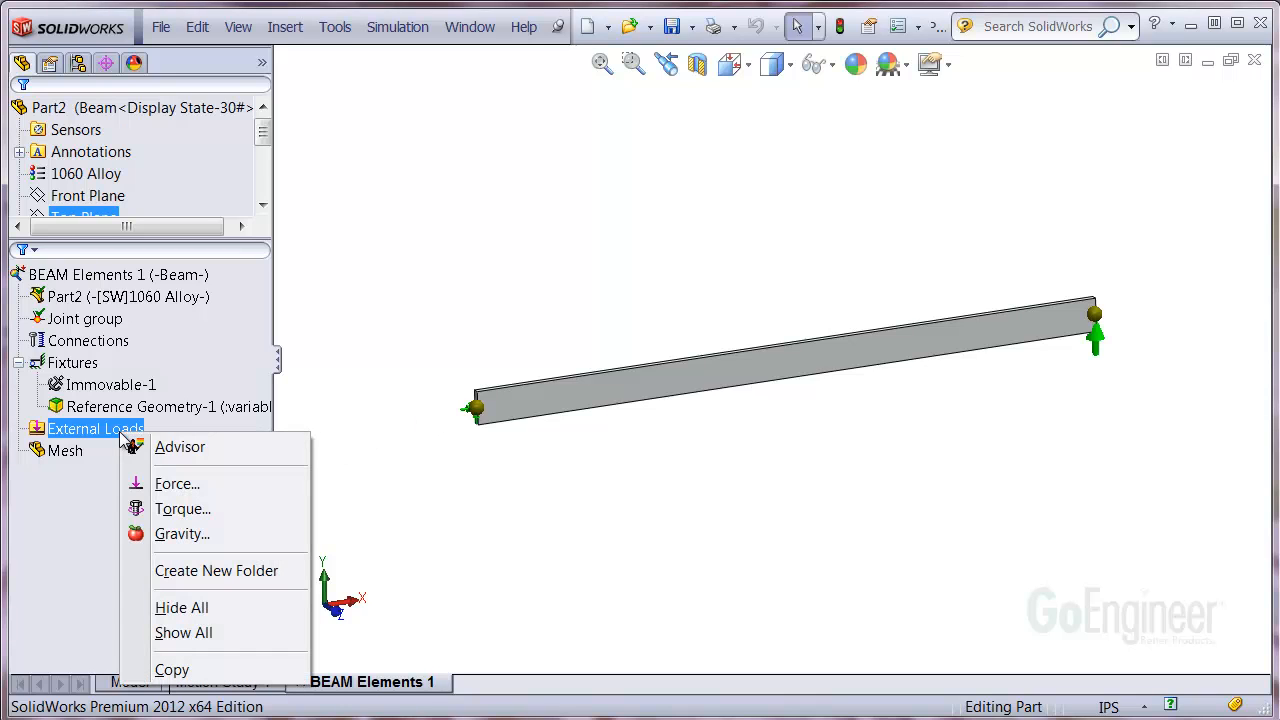
pyautogui.click(177, 483)
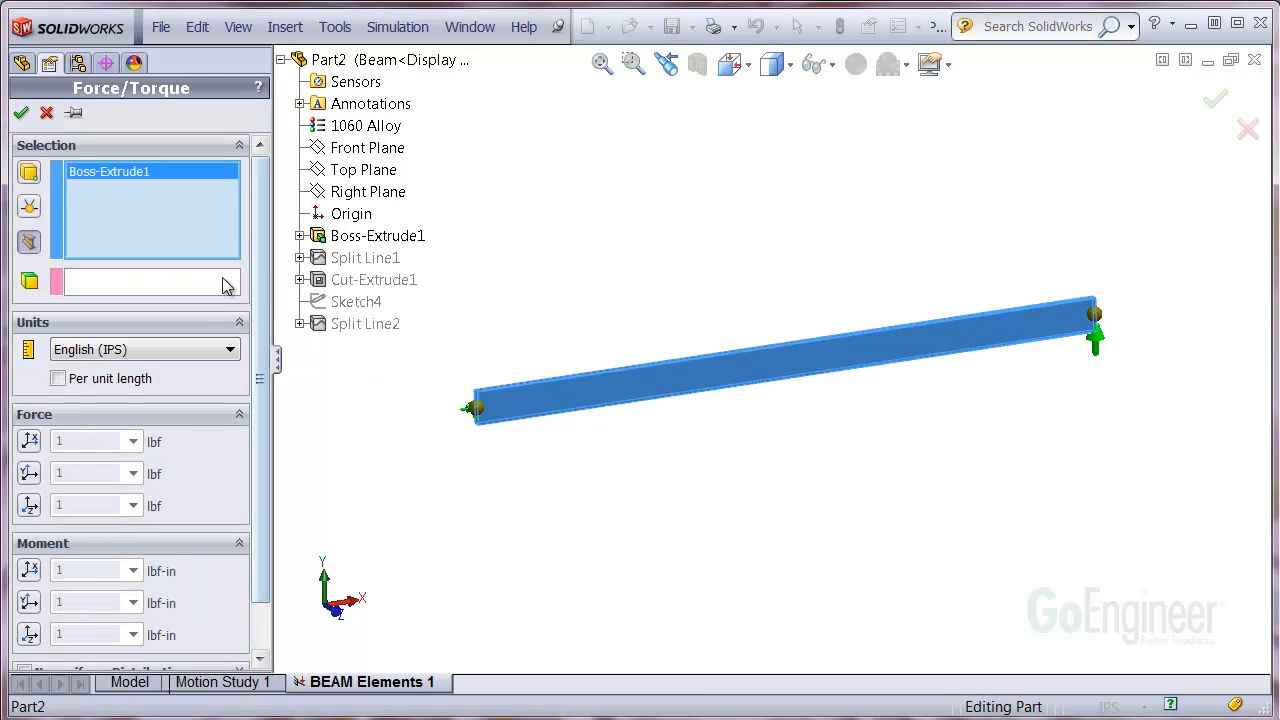
pyautogui.click(363, 169)
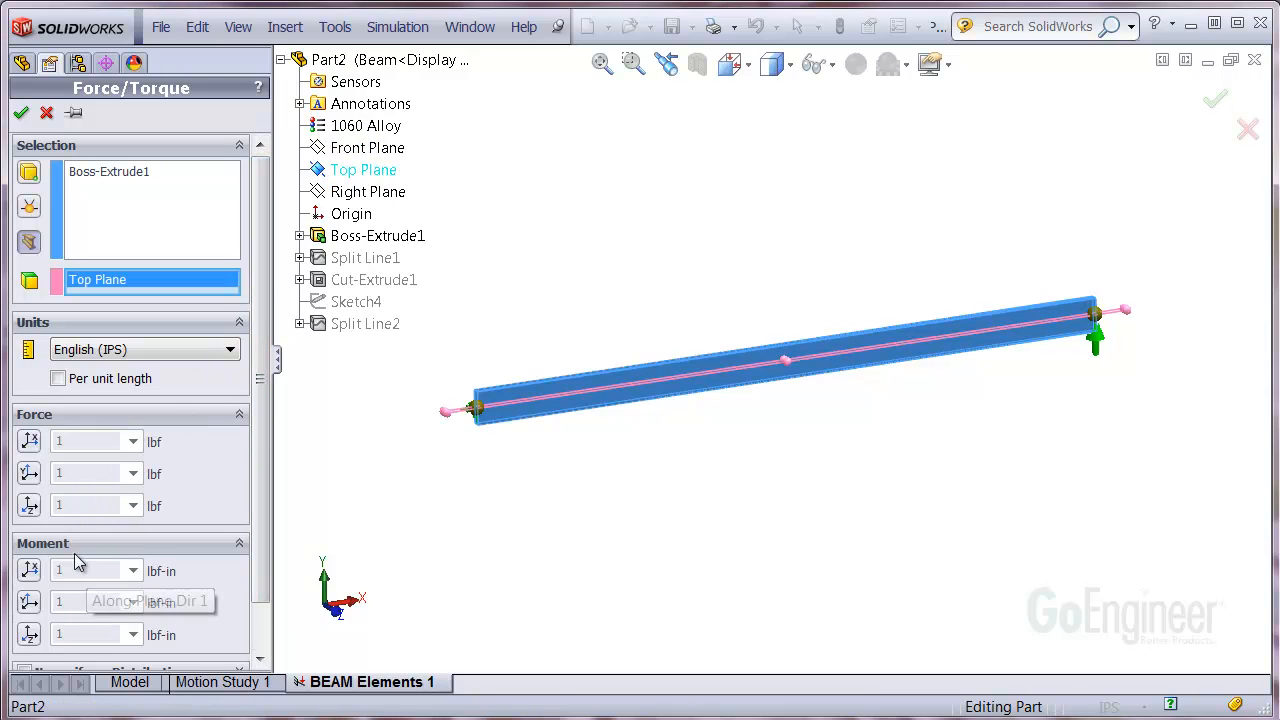
pyautogui.click(28, 505)
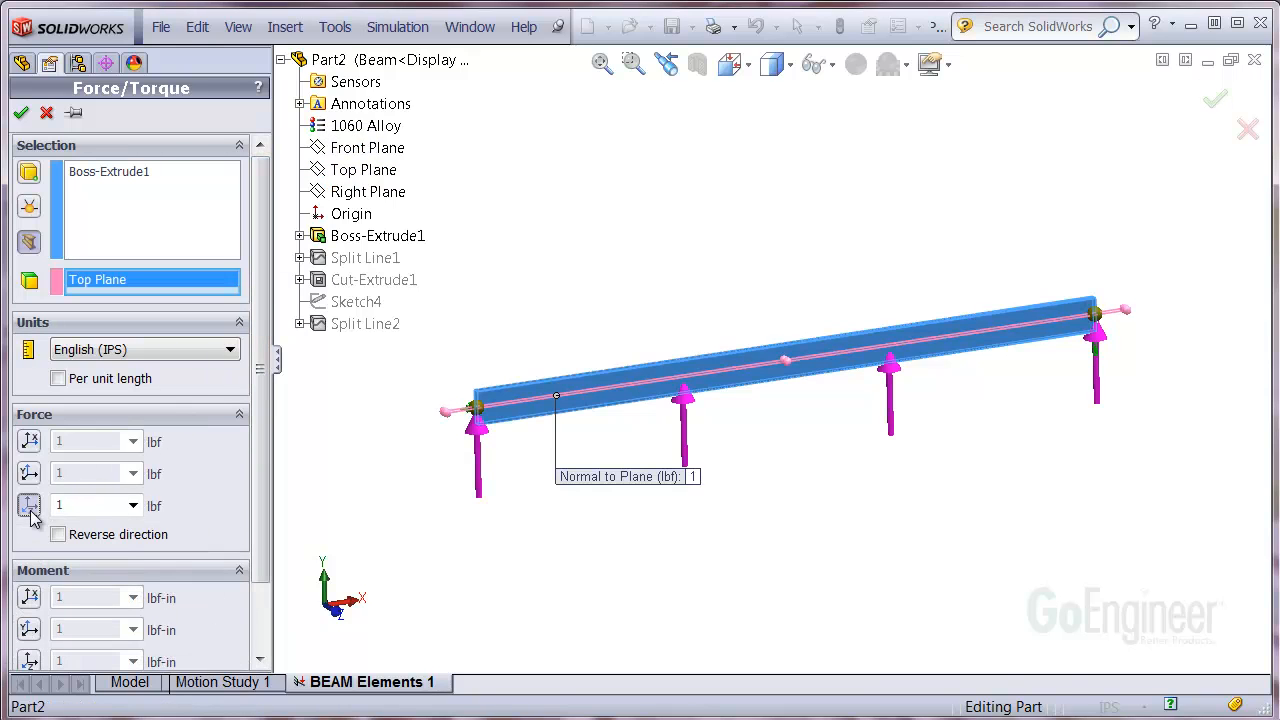
pyautogui.click(57, 534)
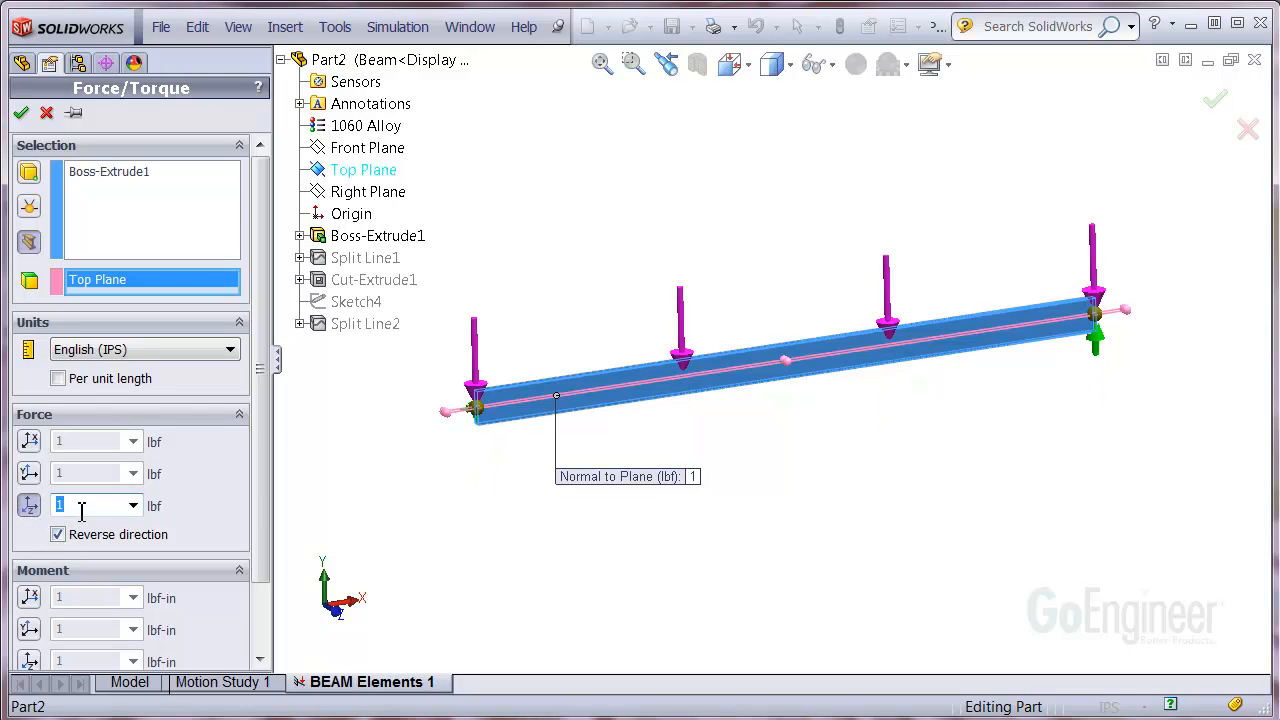
pyautogui.write('100')
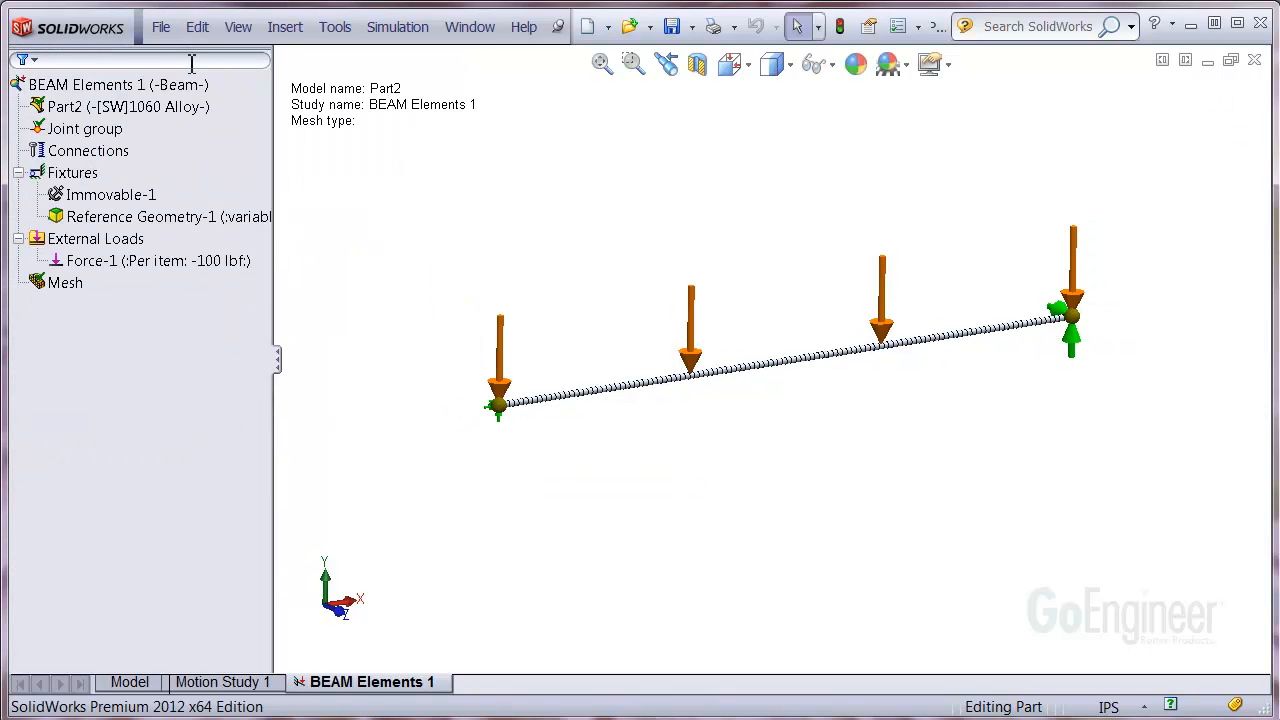
# Turn on Render Beam Profile for the Mesh to show the bar's cross-section
pyautogui.rightClick(65, 282)
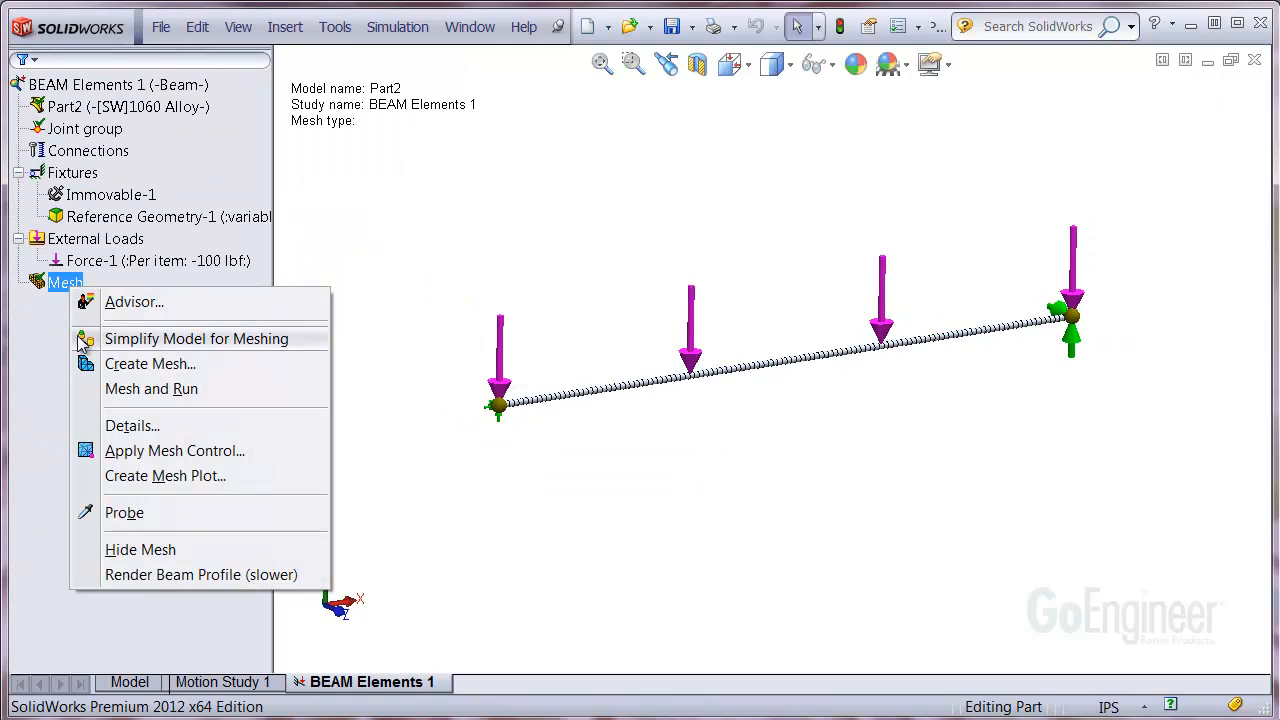
pyautogui.moveTo(231, 574)
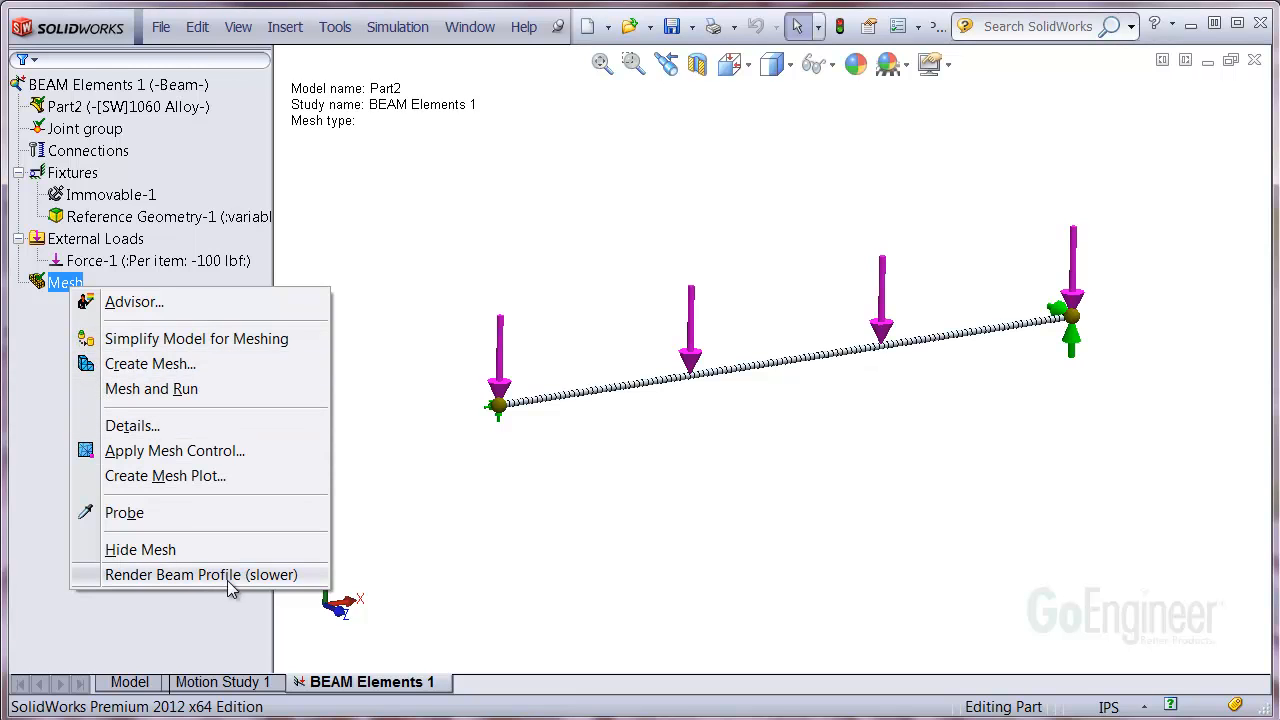
pyautogui.click(201, 574)
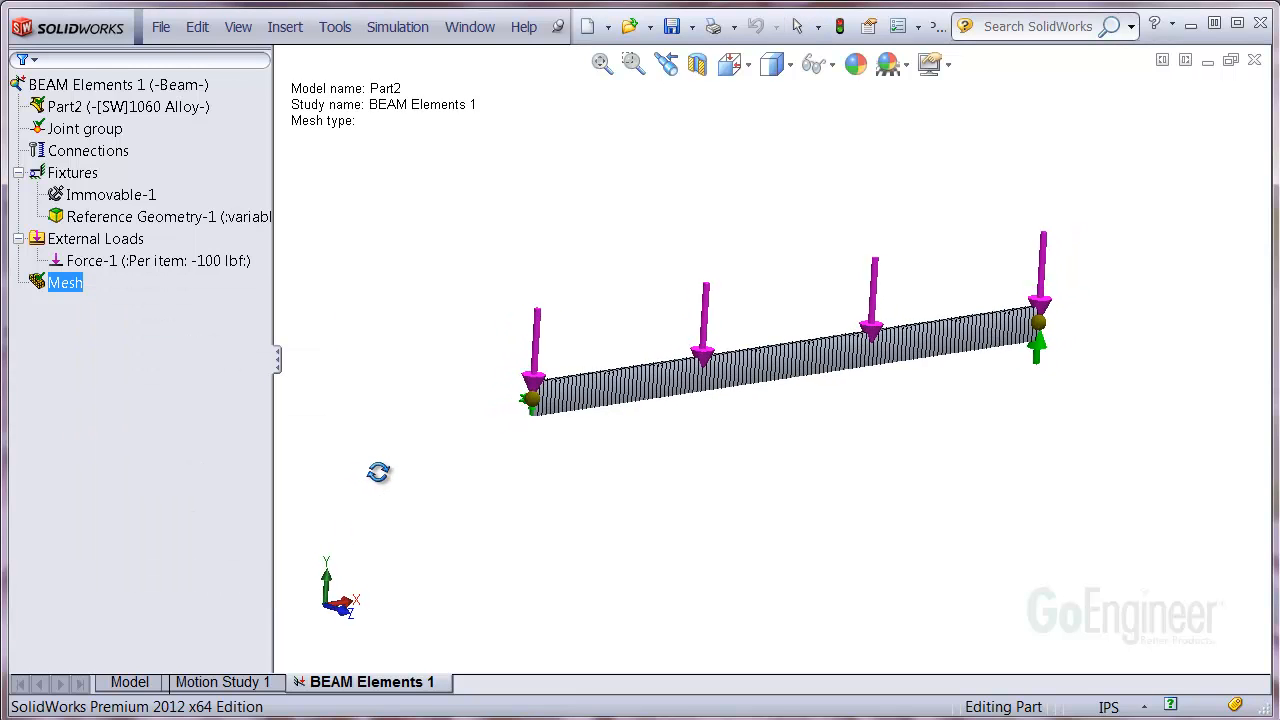